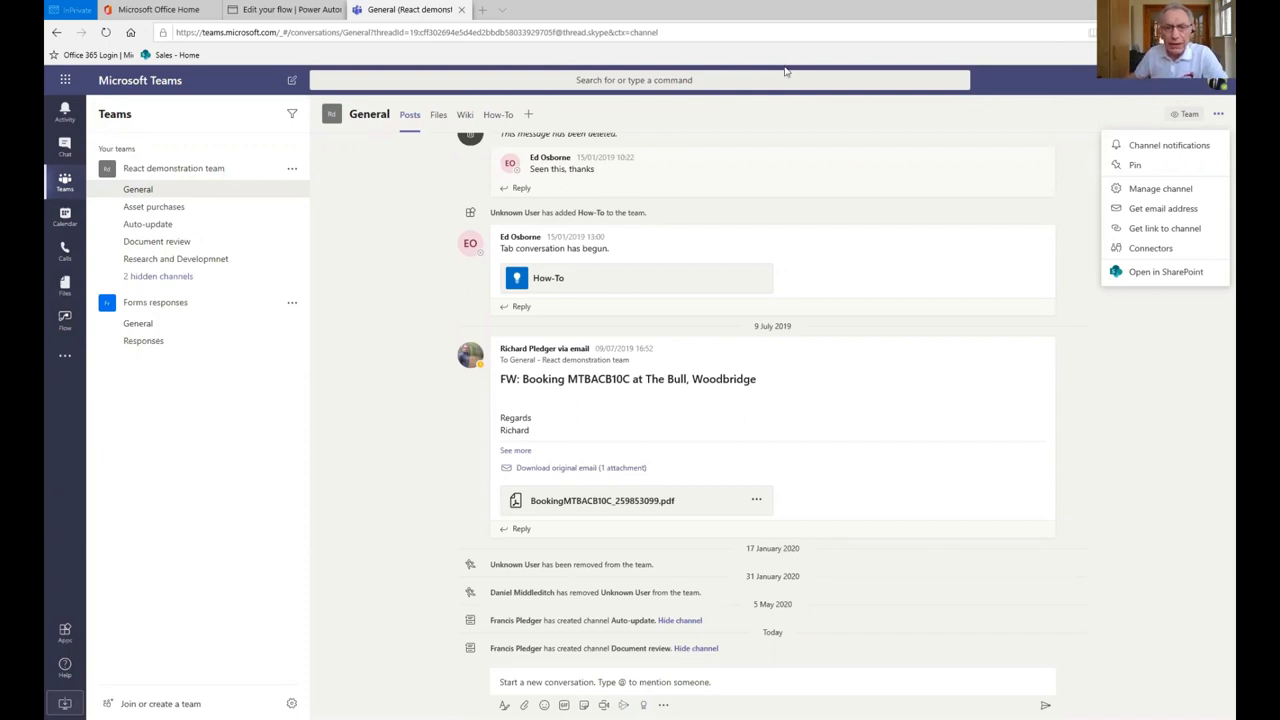
mouse_move(768, 159)
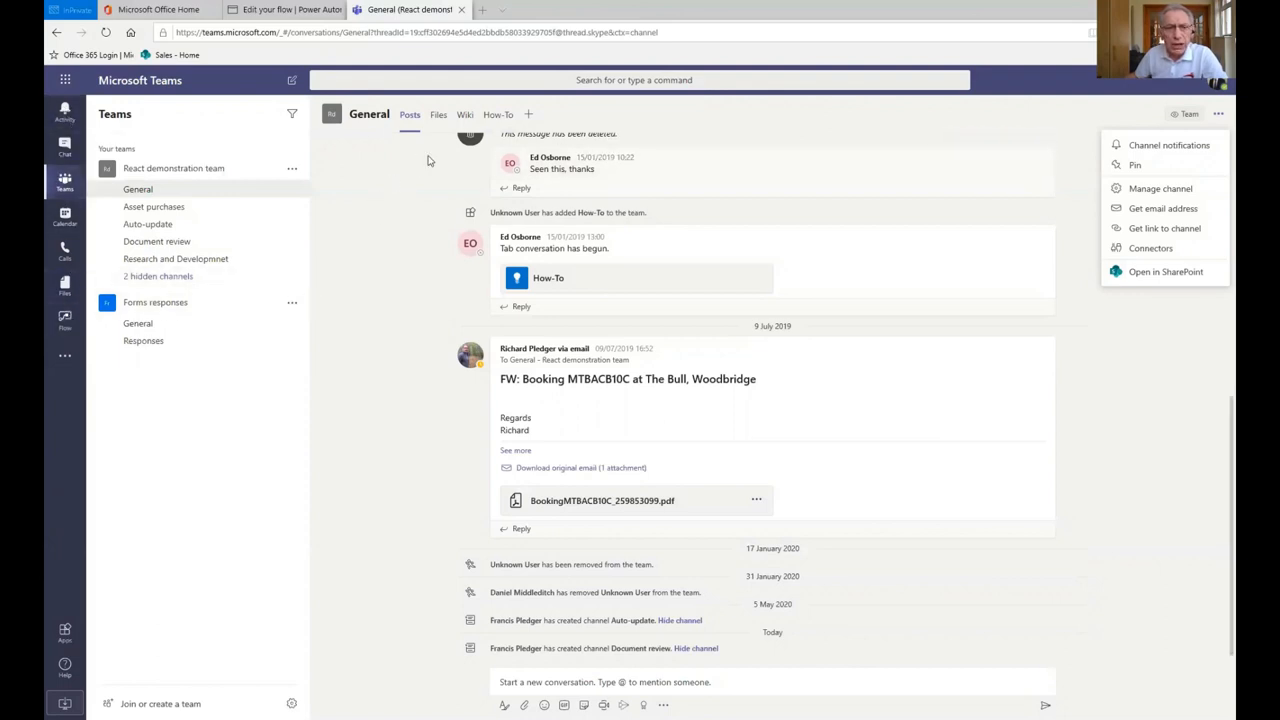
mouse_move(277, 128)
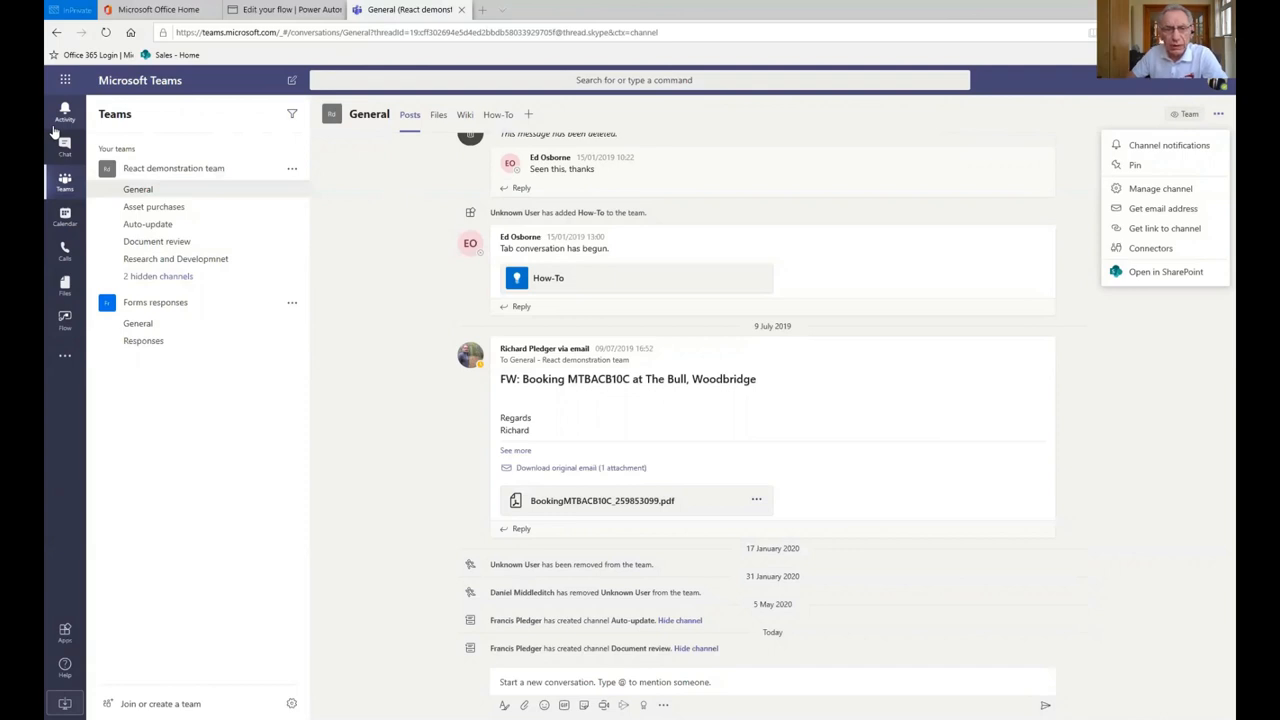
mouse_move(64, 150)
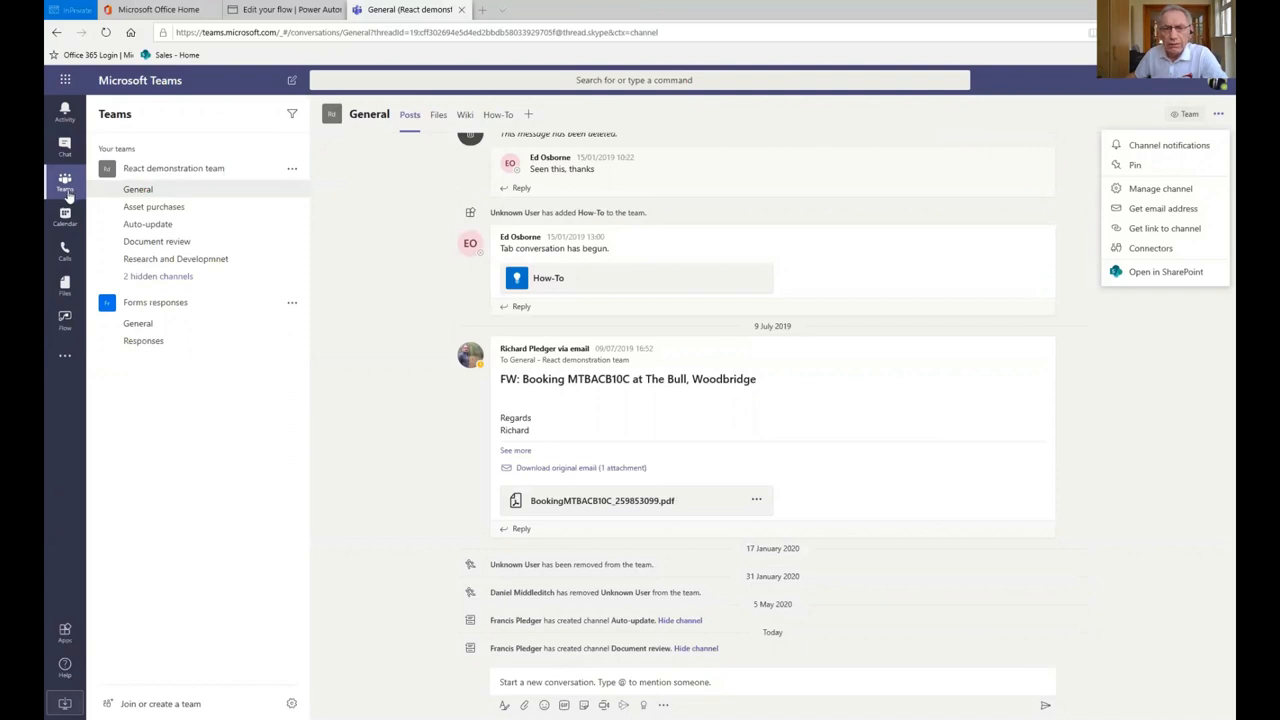
mouse_move(64, 222)
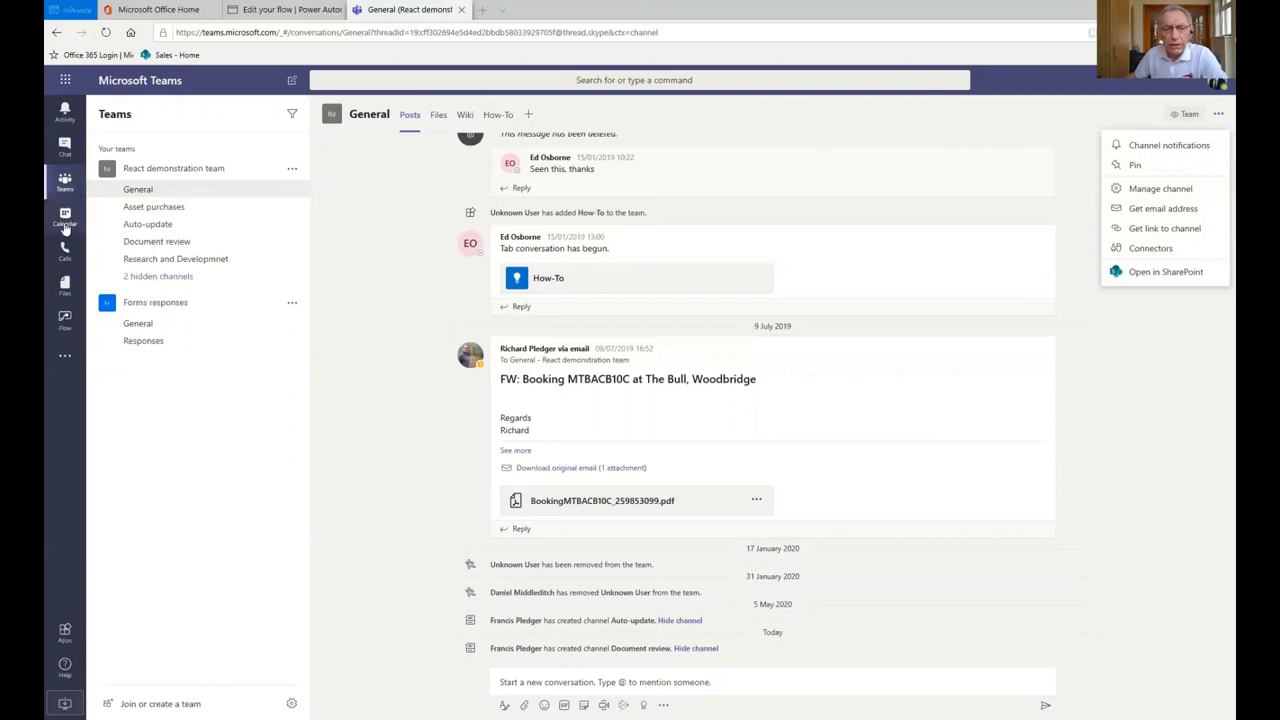
Show the 4–8 May 2020 working-week calendar, scrolled to the afternoon hours
click(64, 216)
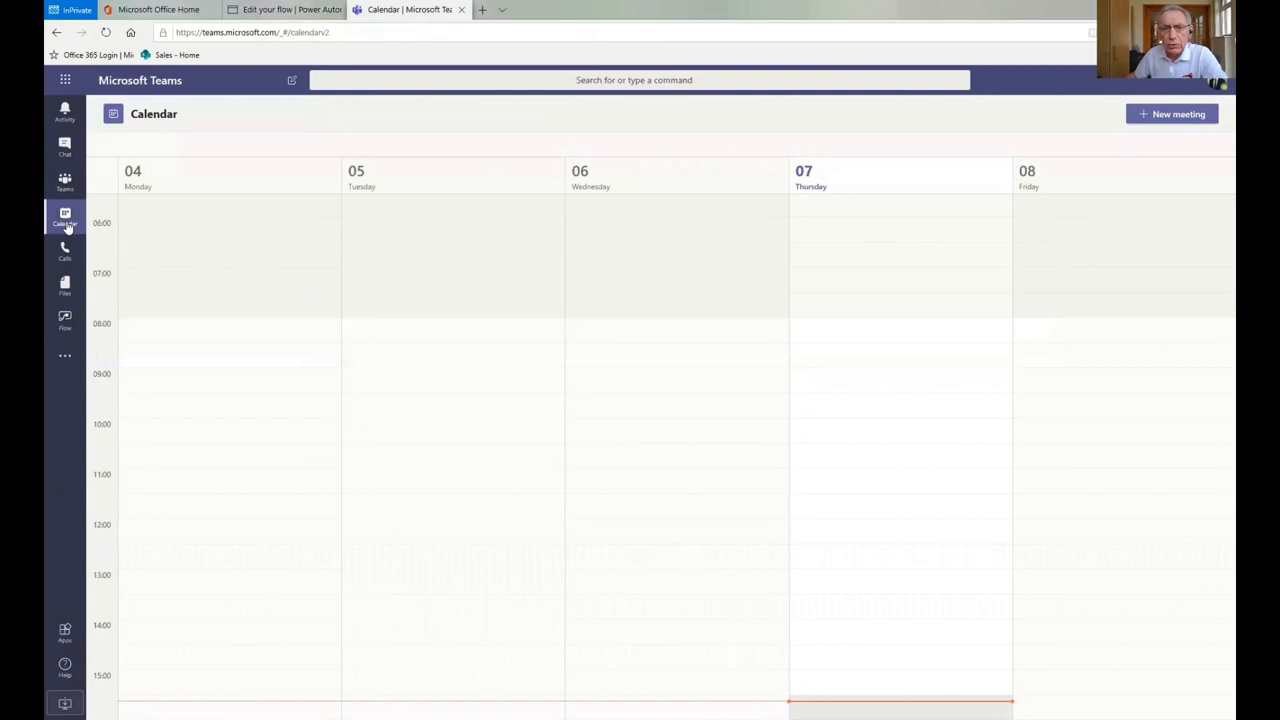
scroll(down, 3)
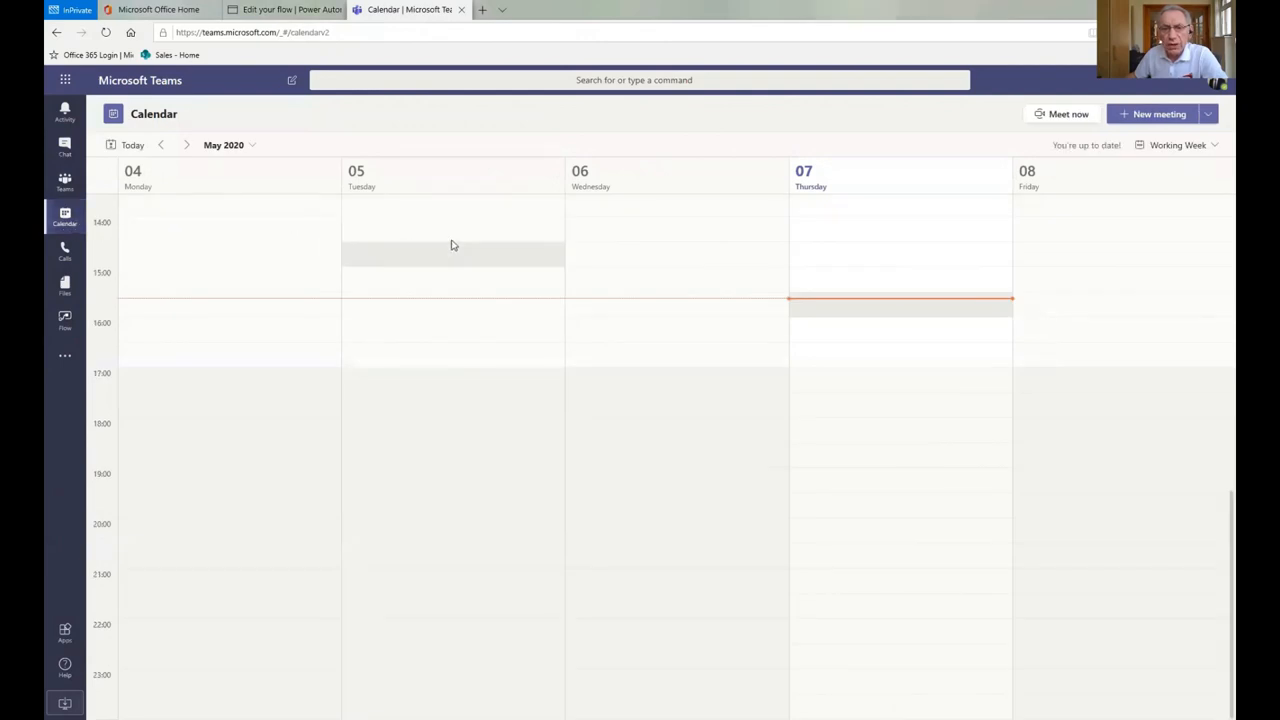
mouse_move(606, 243)
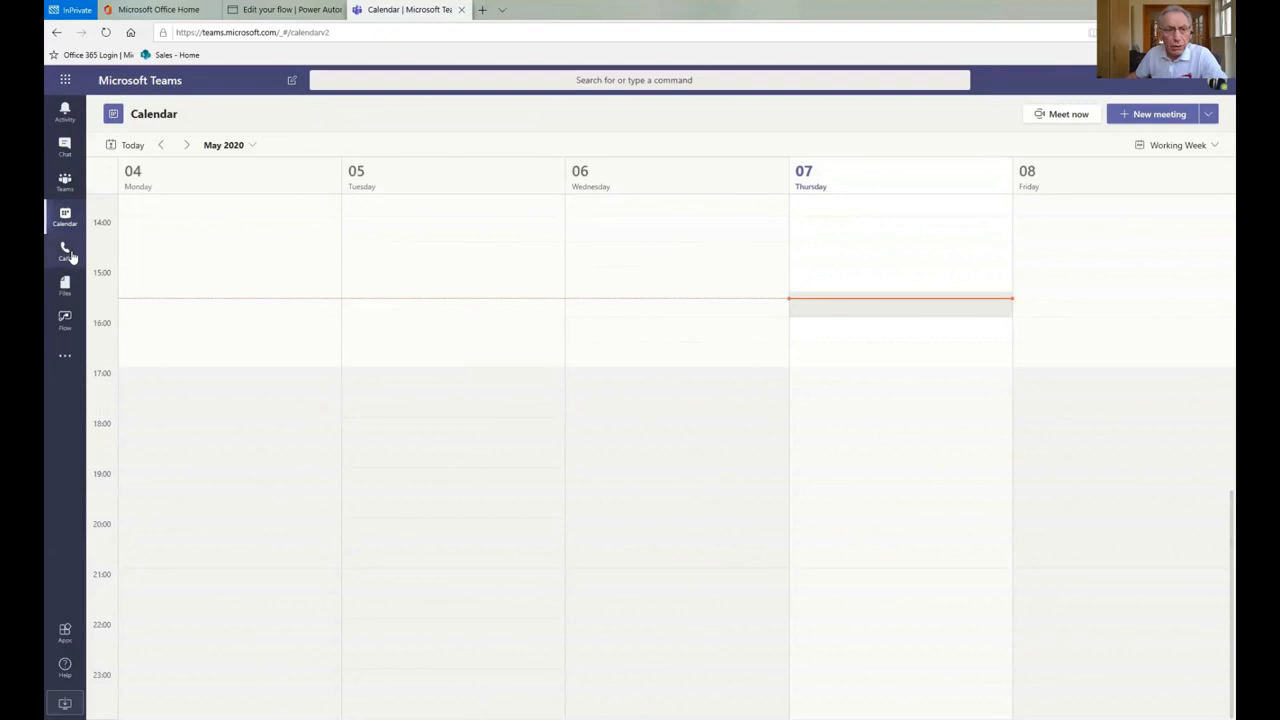
Show the Calls area's Contacts list of five saved people
click(65, 248)
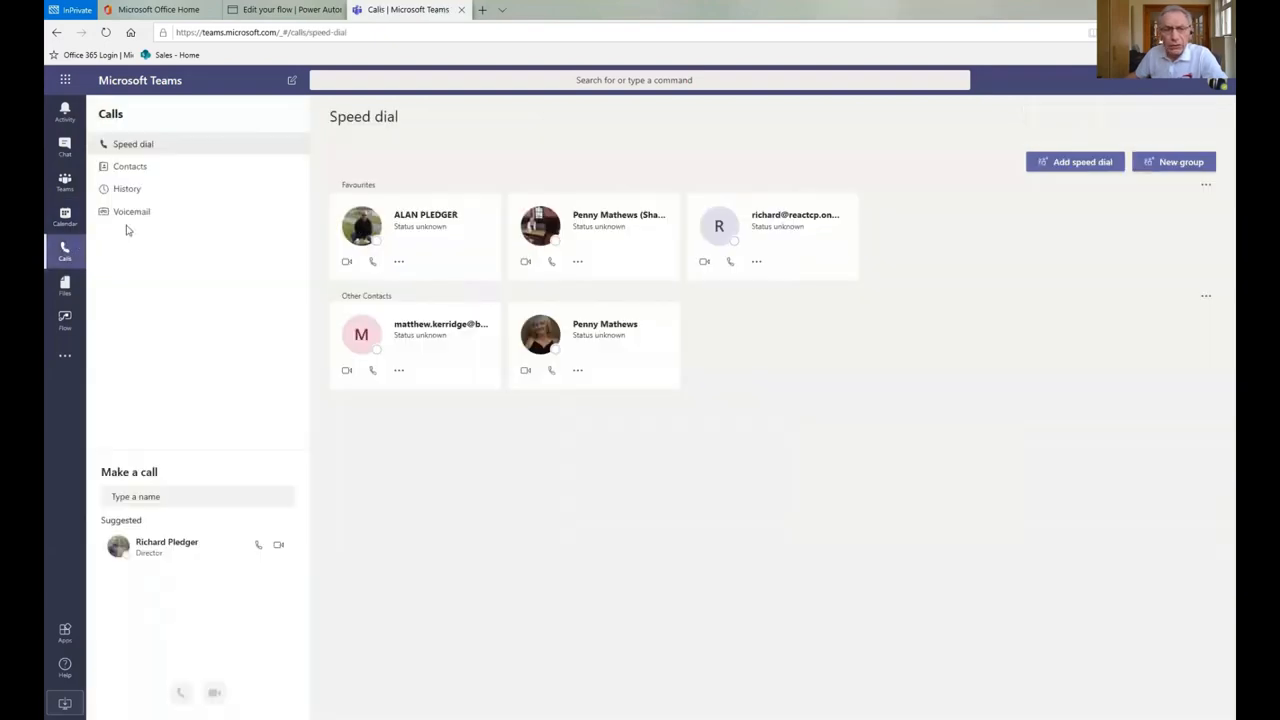
click(129, 166)
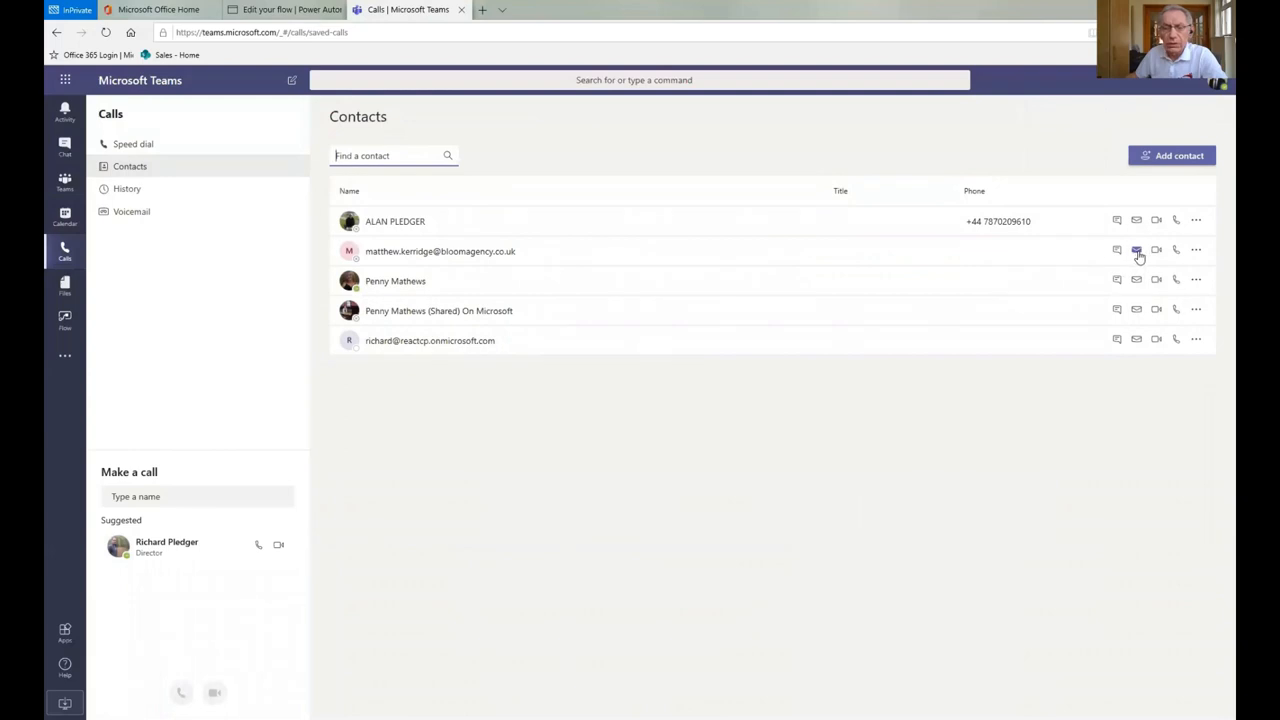
mouse_move(980, 339)
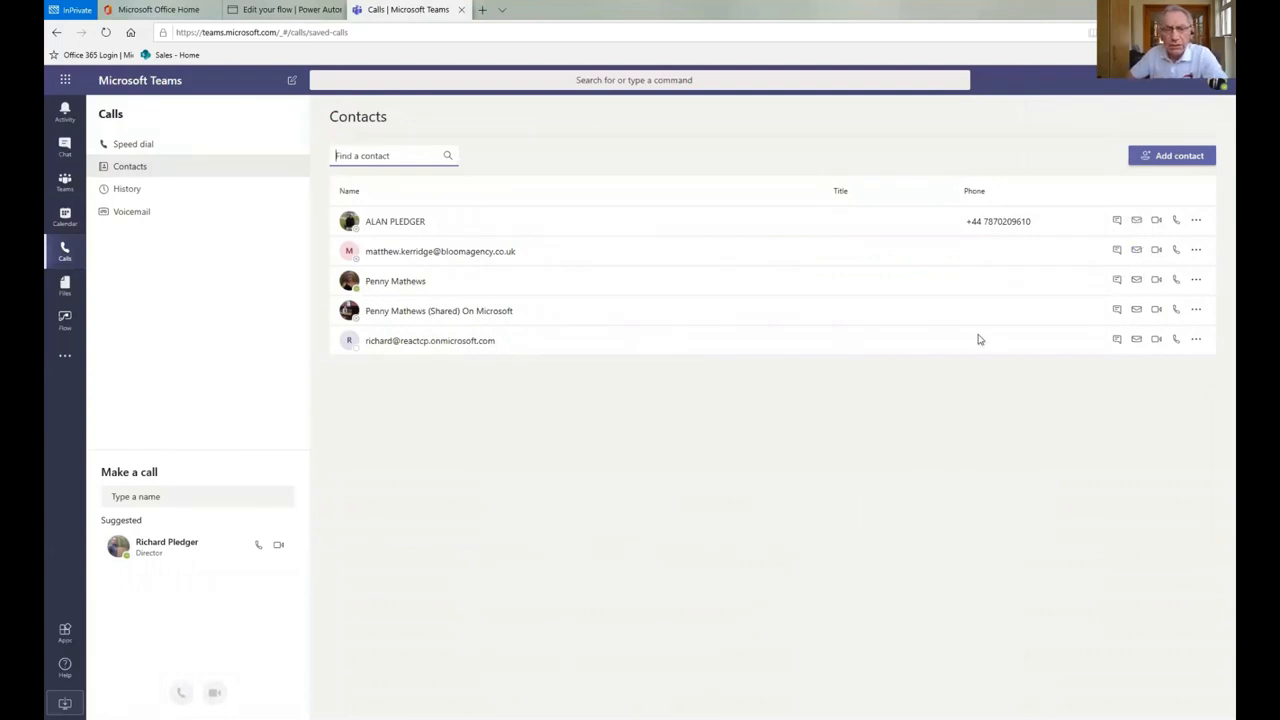
mouse_move(238, 428)
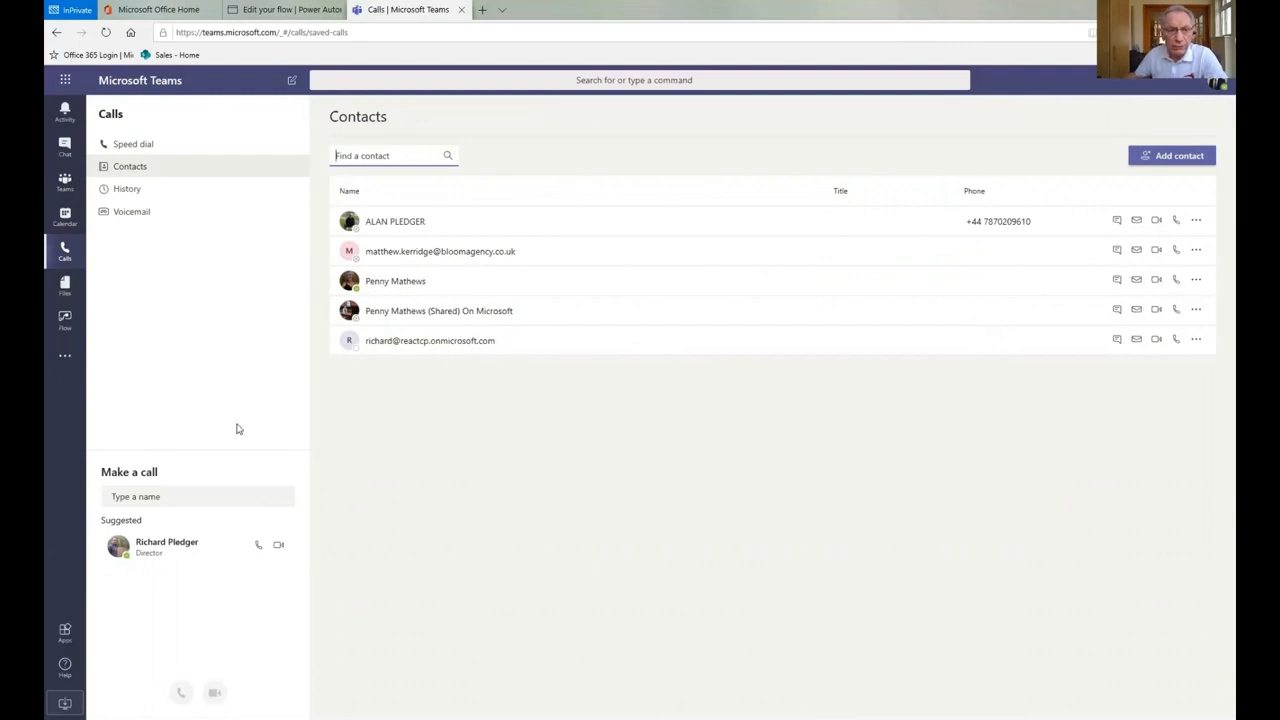
Look through the Recent files list, then open the Flow app's Chat tab
click(64, 285)
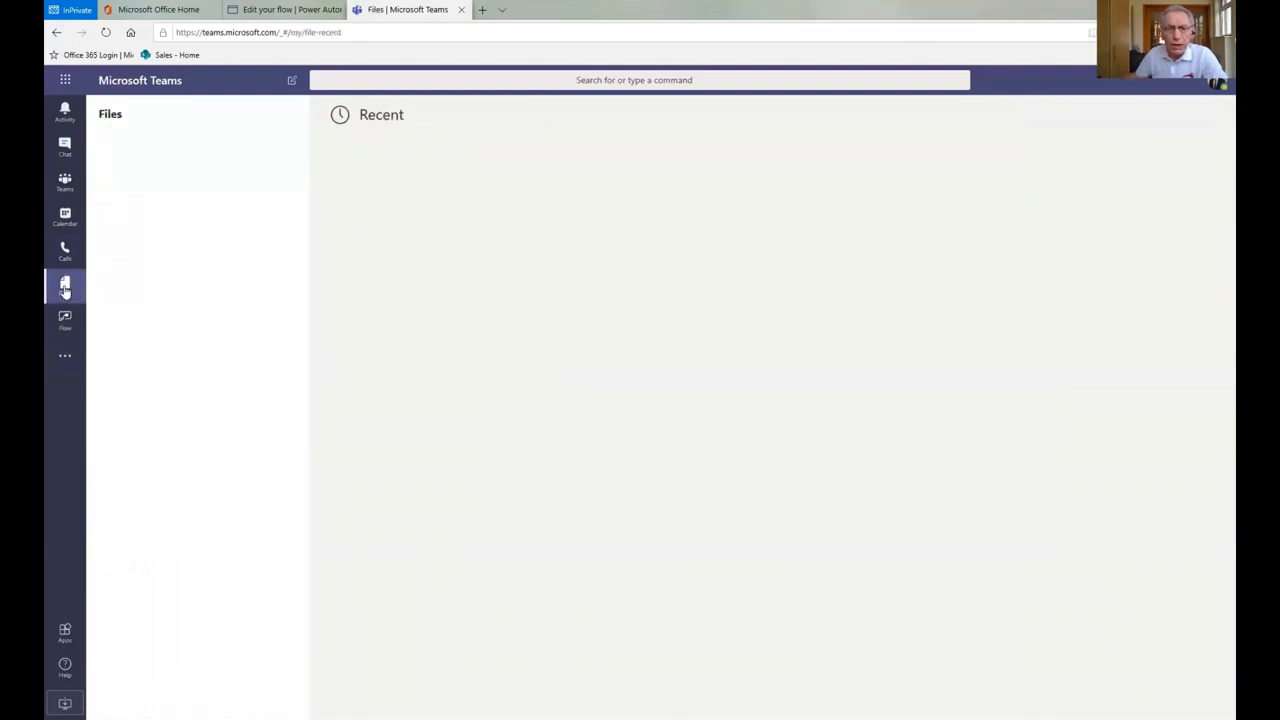
click(64, 285)
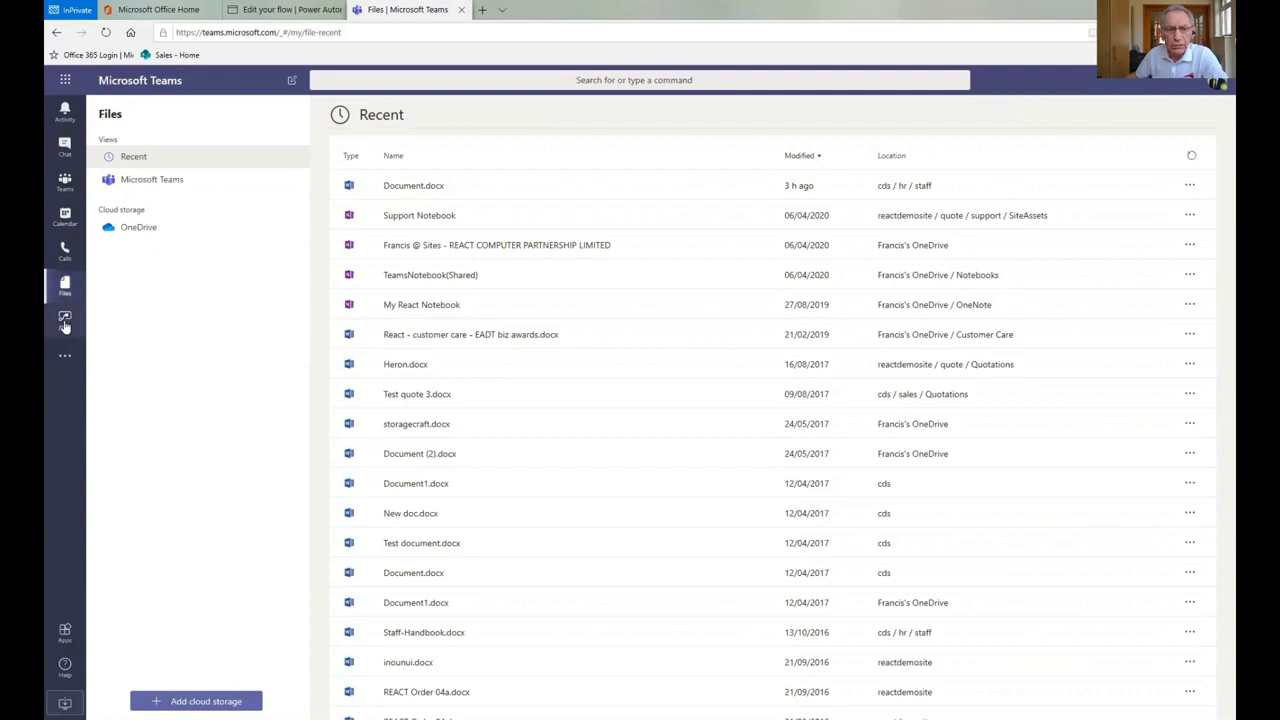
click(64, 321)
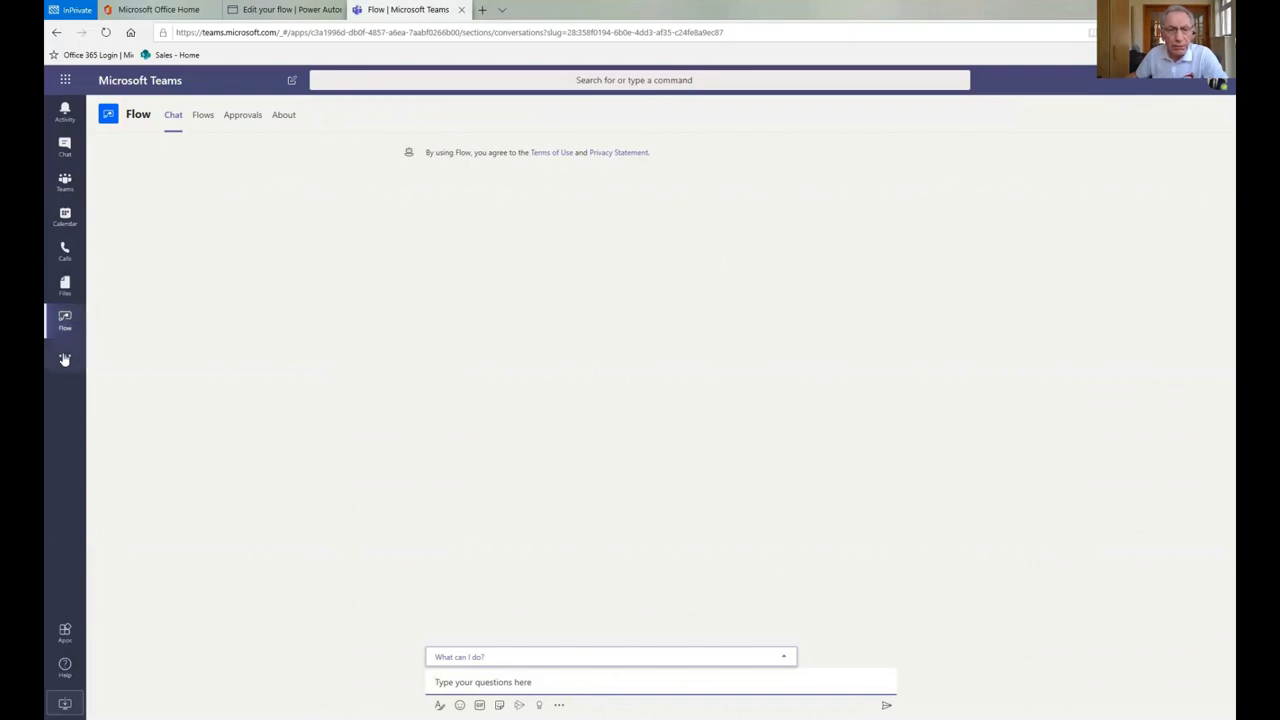
click(64, 360)
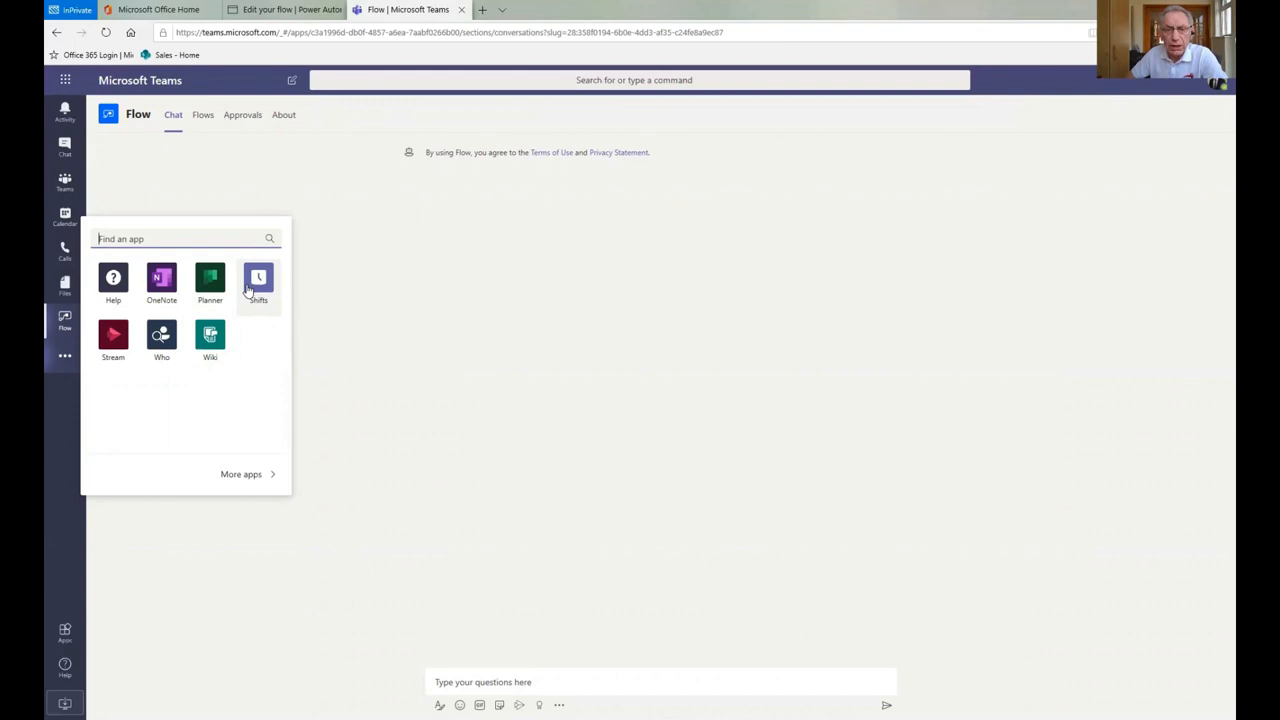
mouse_move(394, 477)
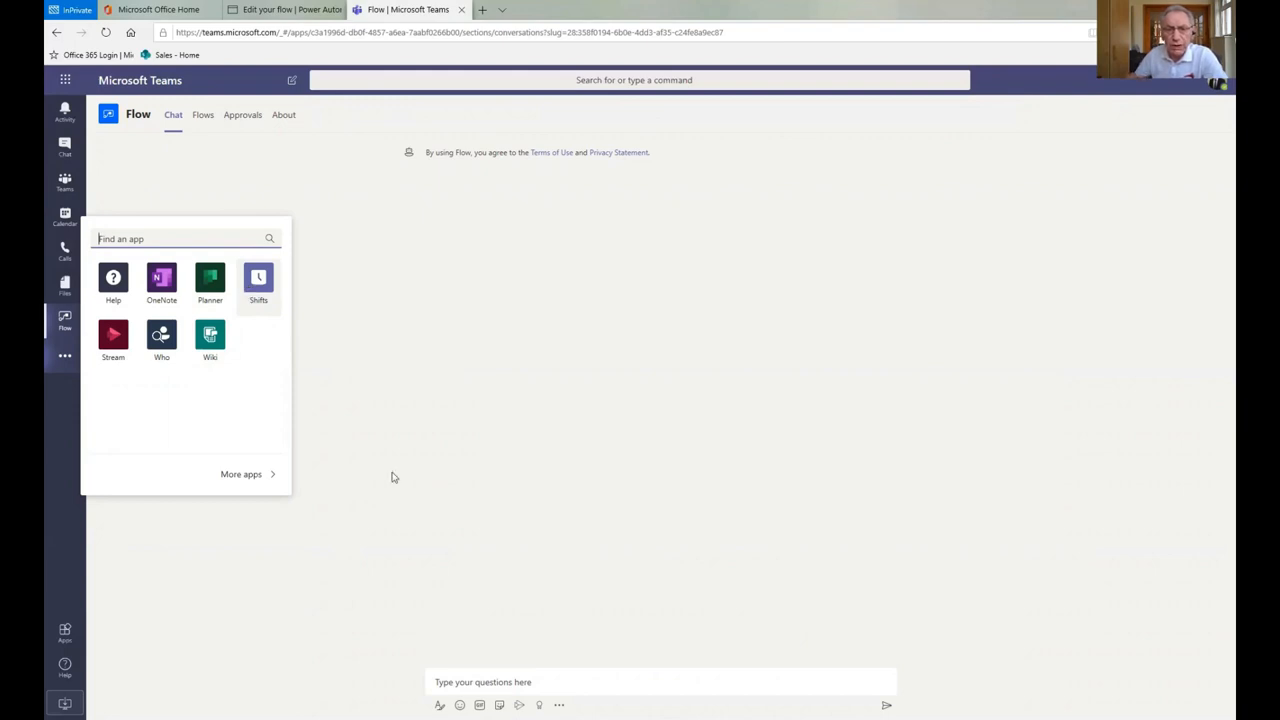
click(393, 477)
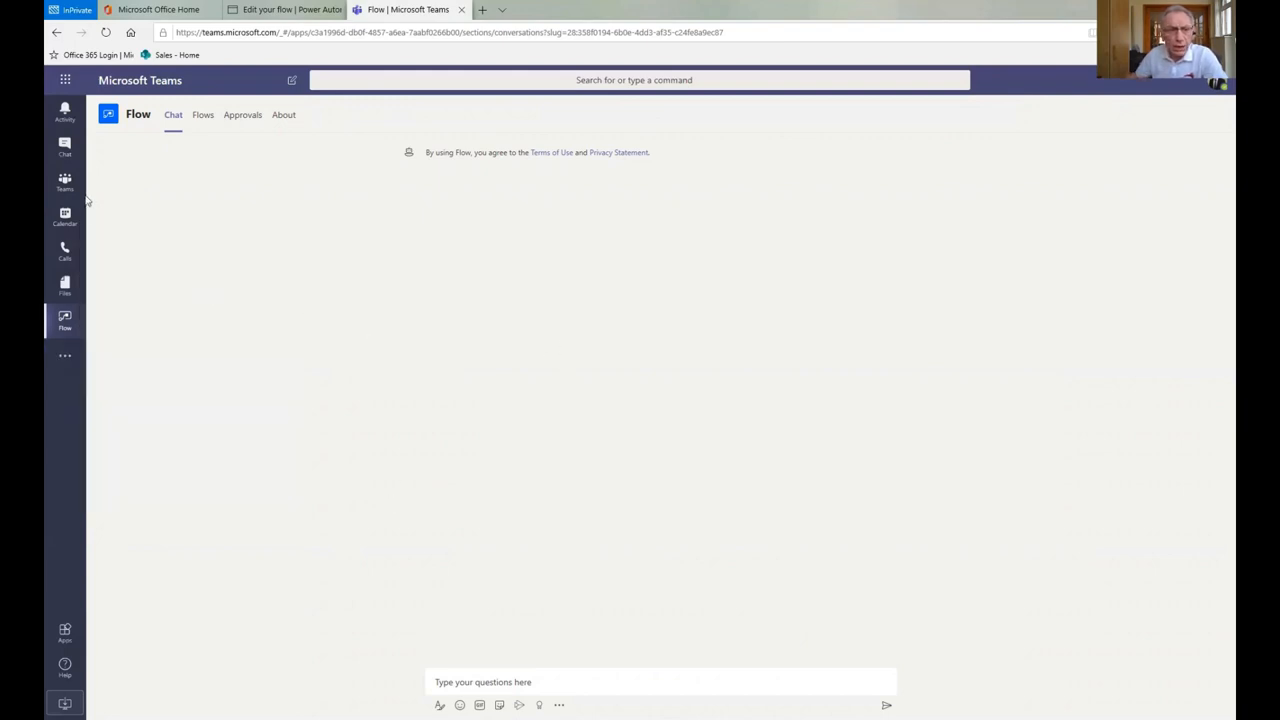
click(64, 184)
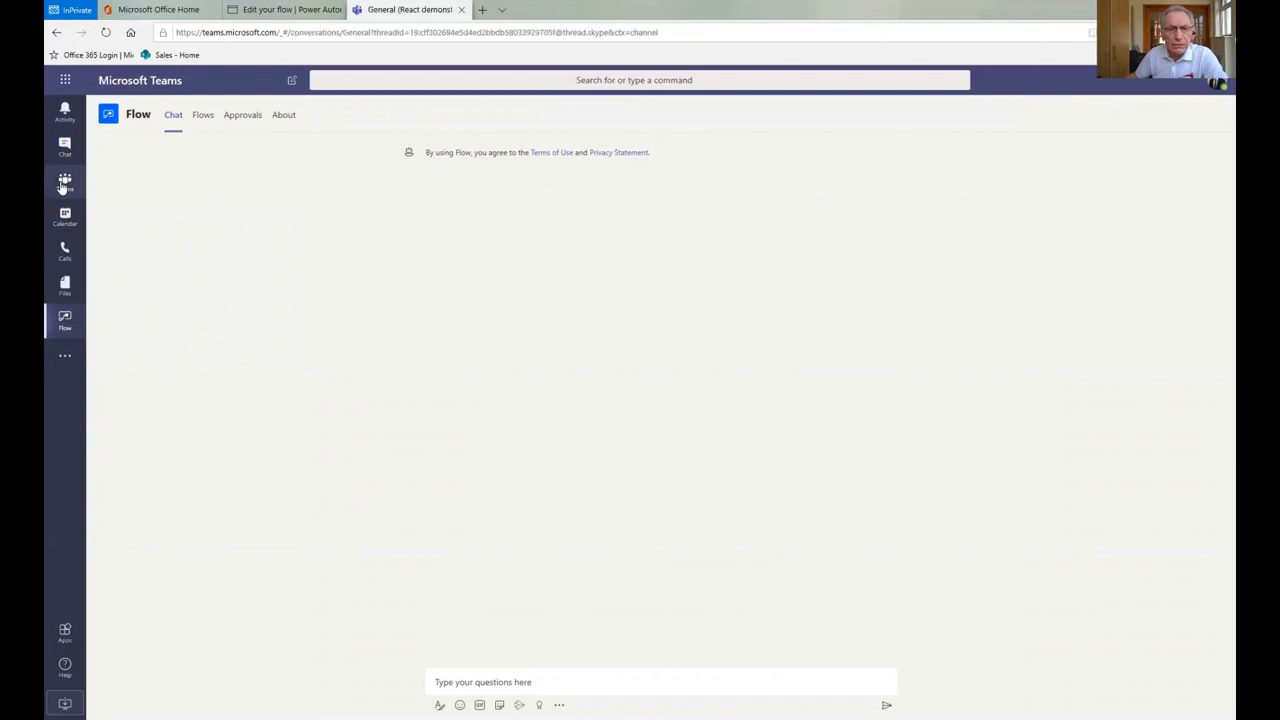
click(64, 183)
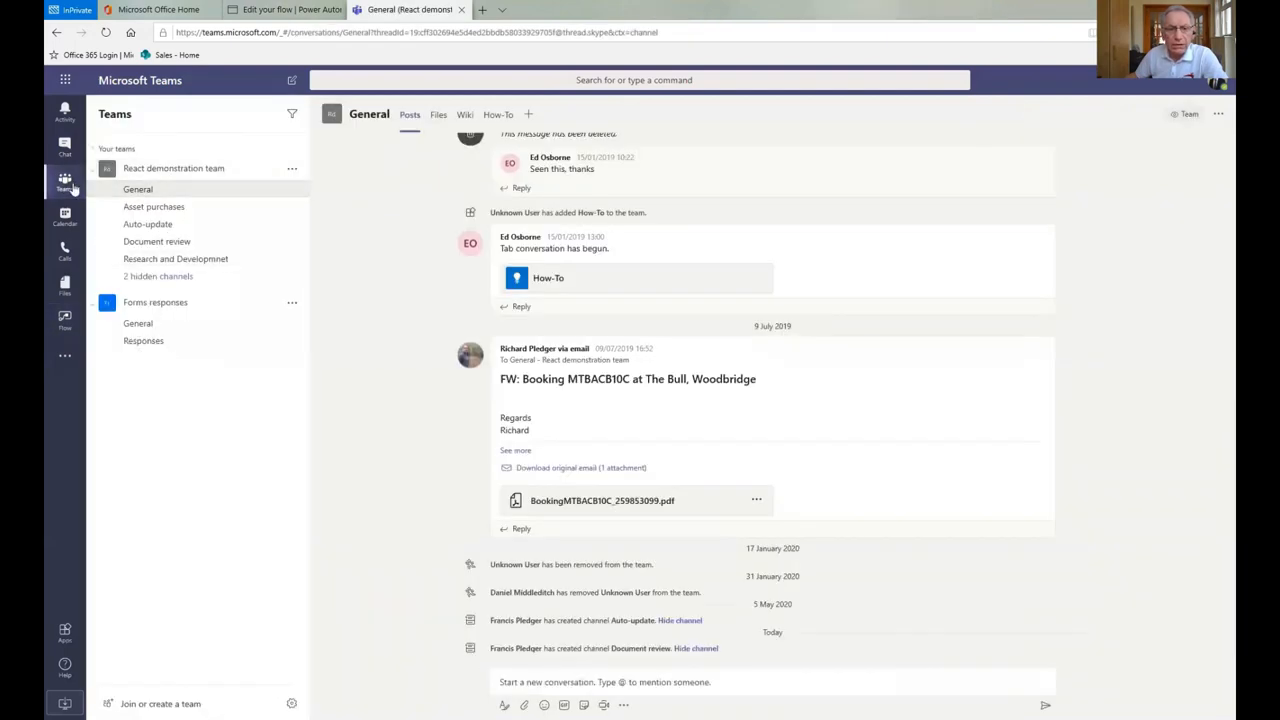
click(64, 147)
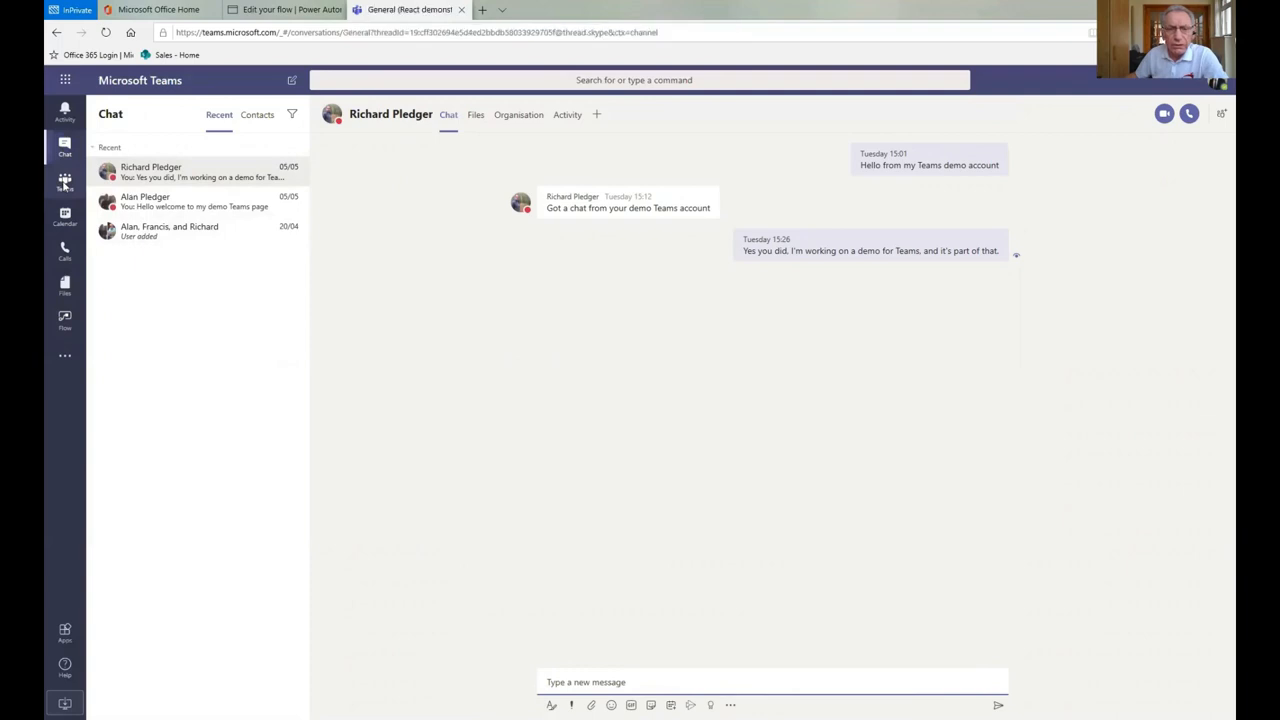
click(64, 182)
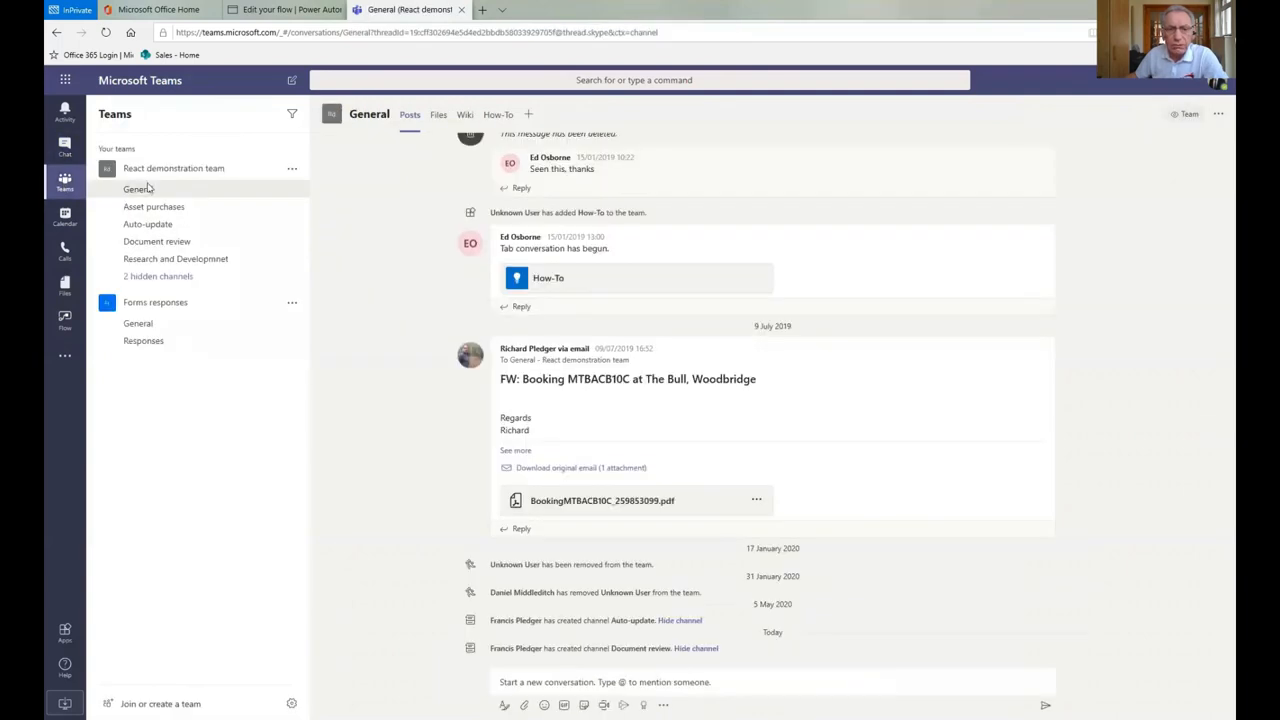
mouse_move(252, 219)
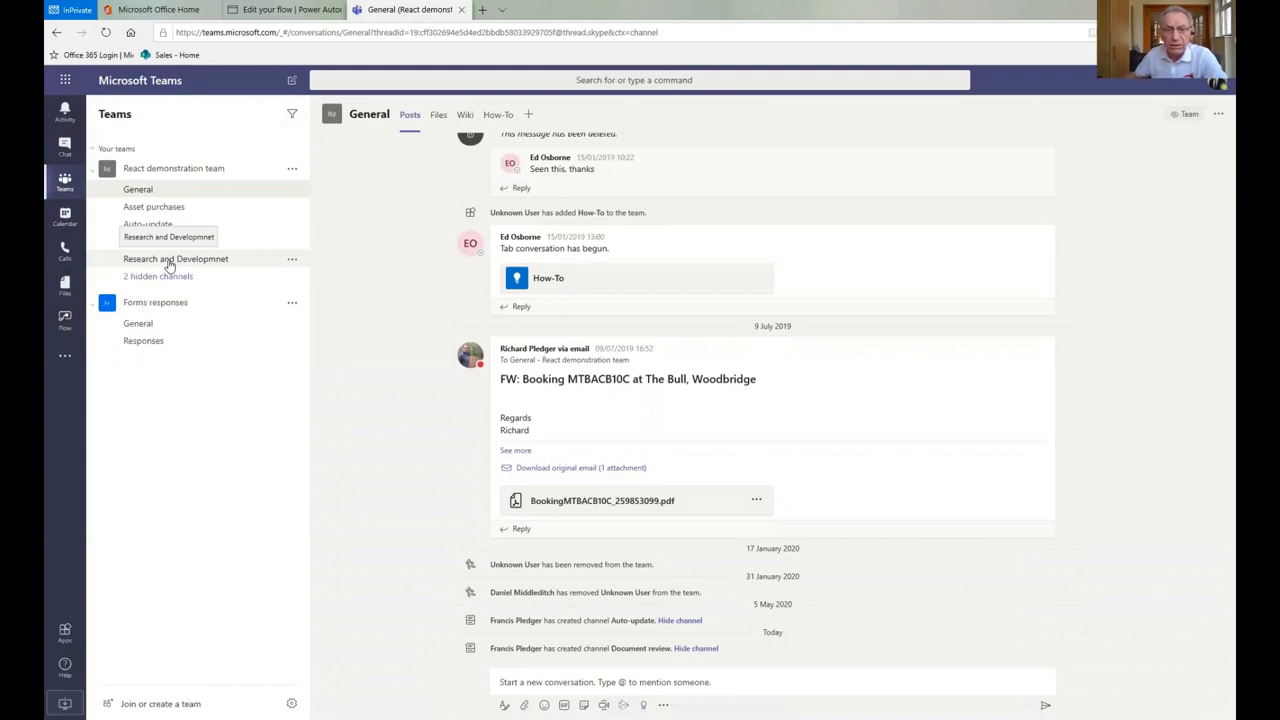
mouse_move(204, 216)
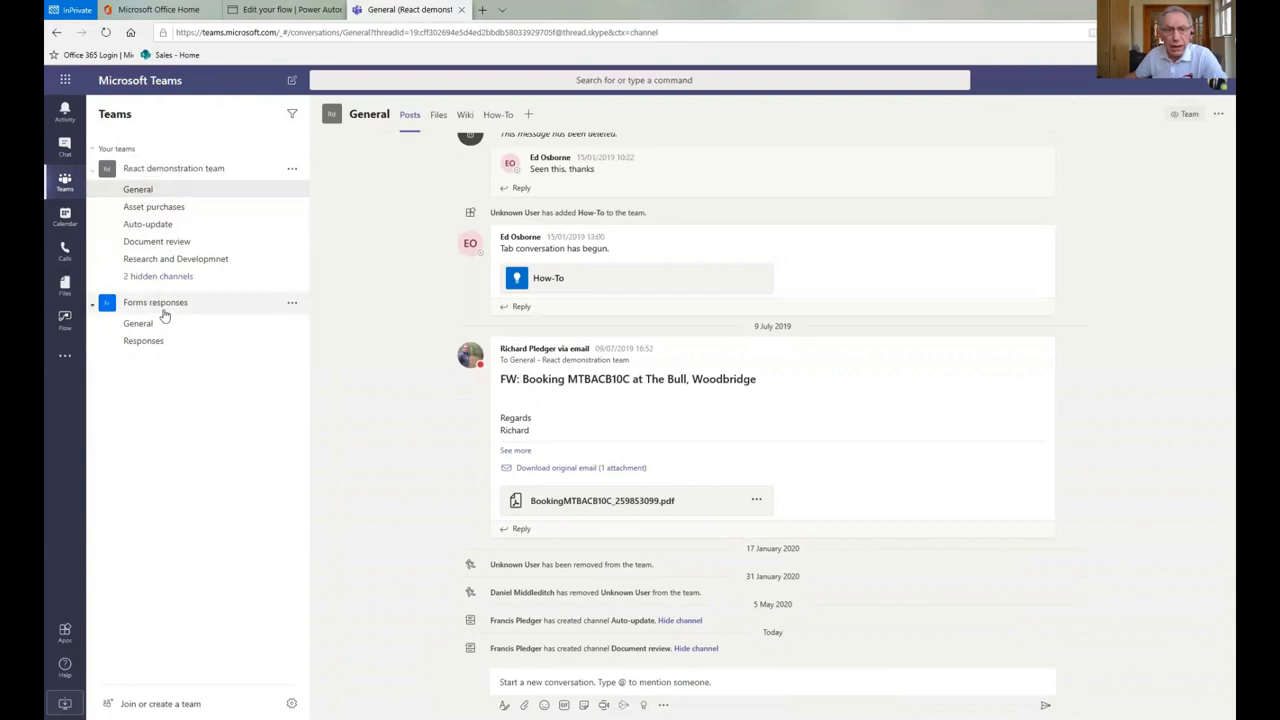
mouse_move(143, 340)
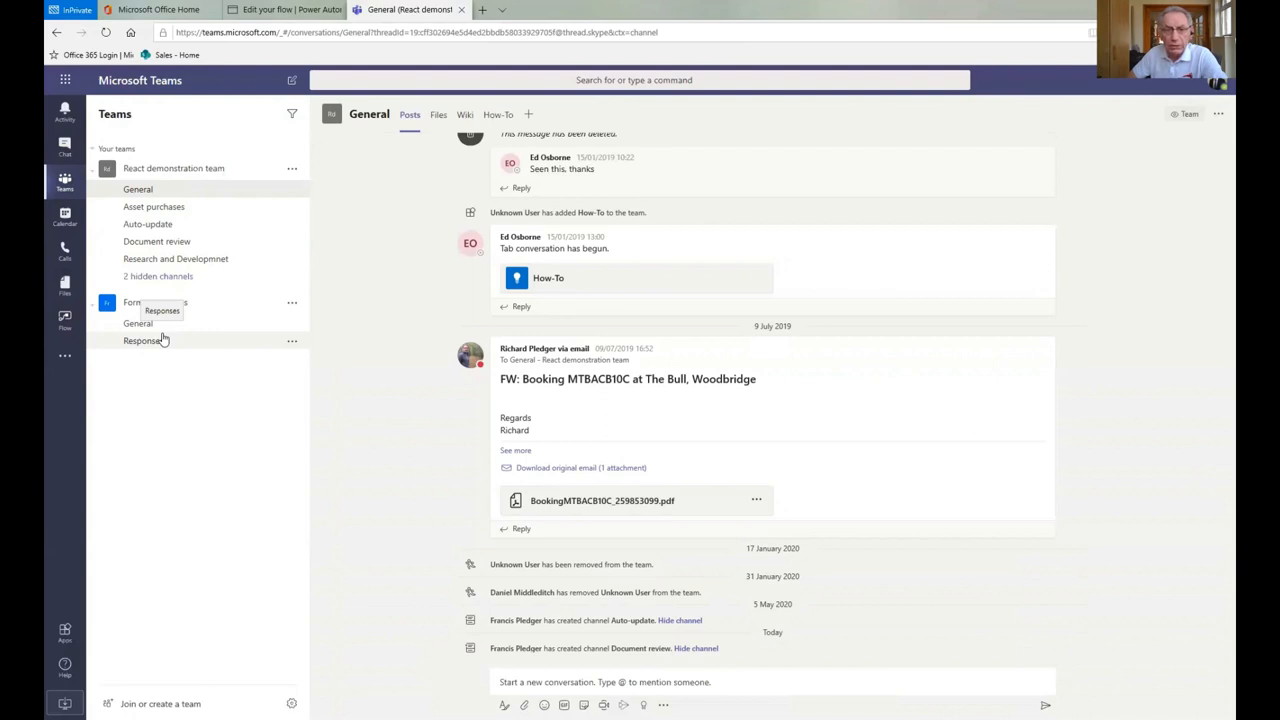
mouse_move(371, 426)
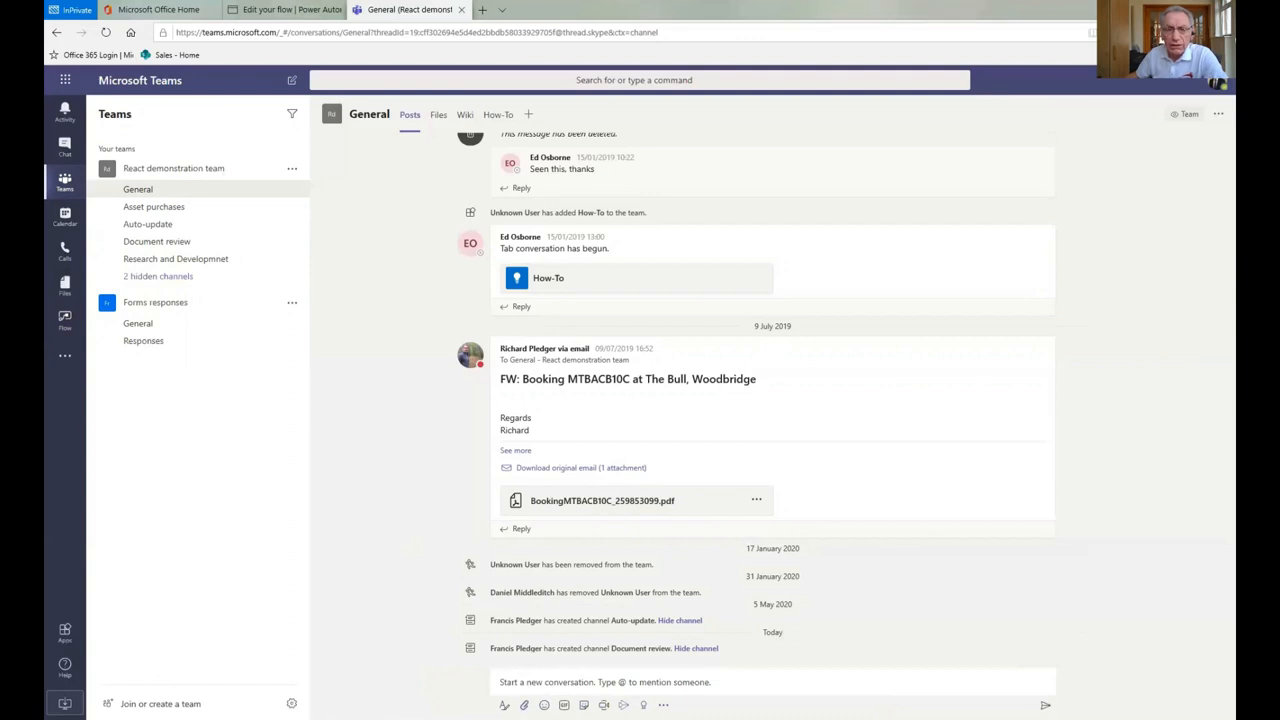
click(521, 706)
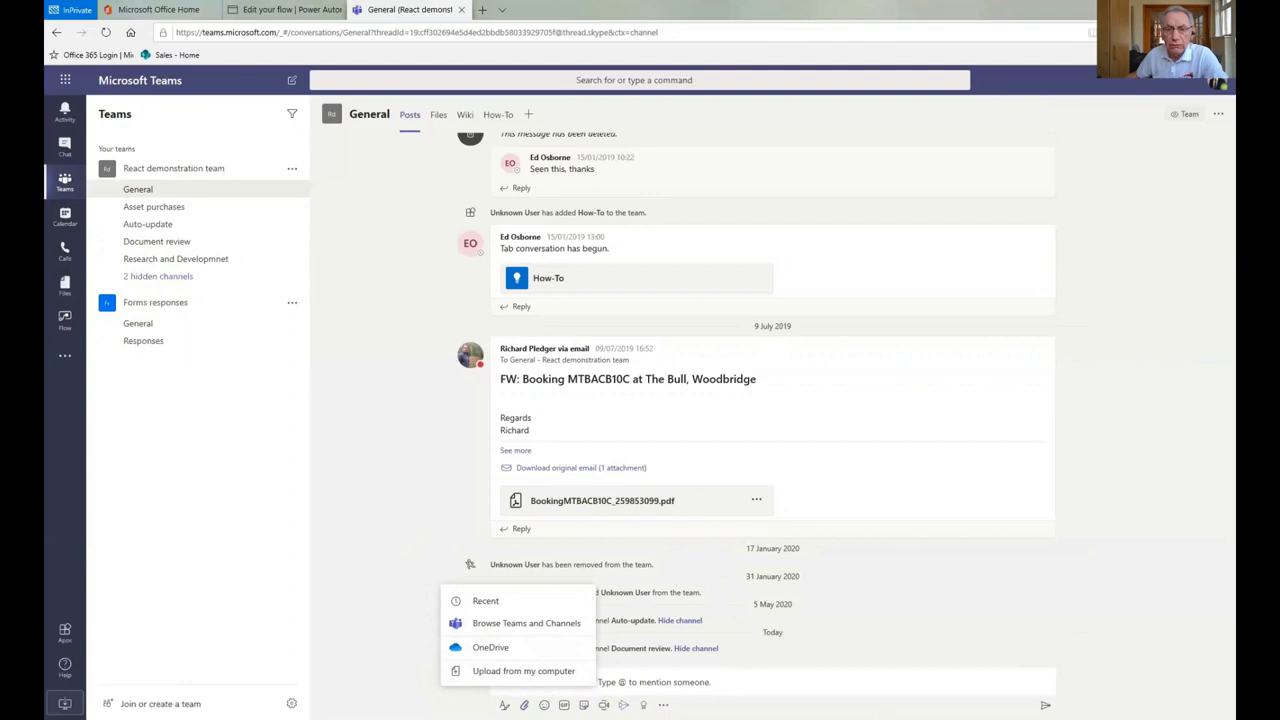
mouse_move(392, 470)
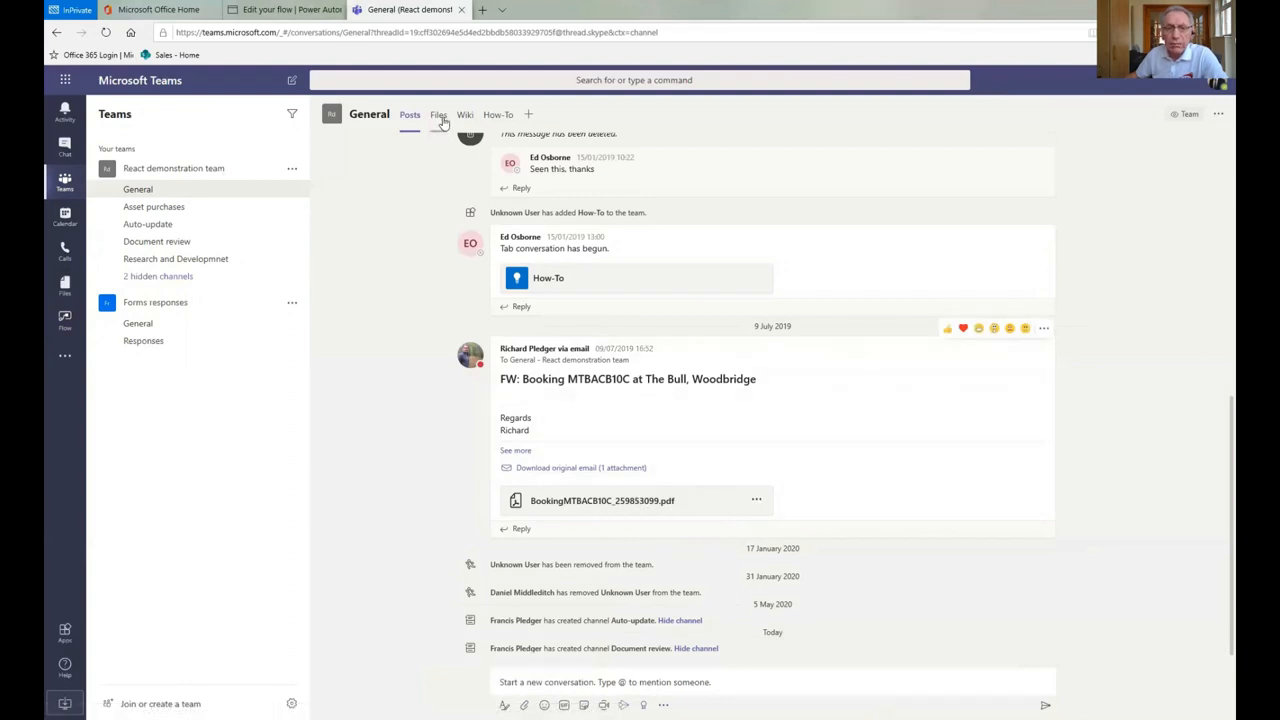
click(438, 114)
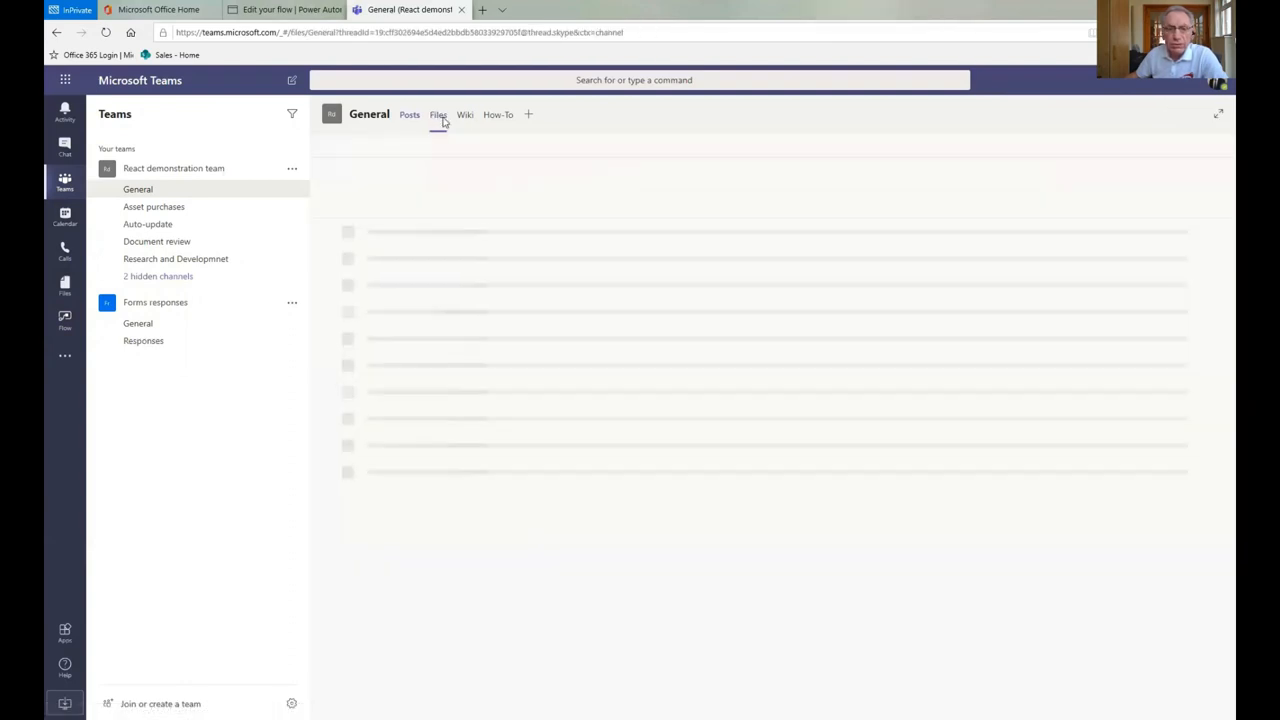
click(440, 114)
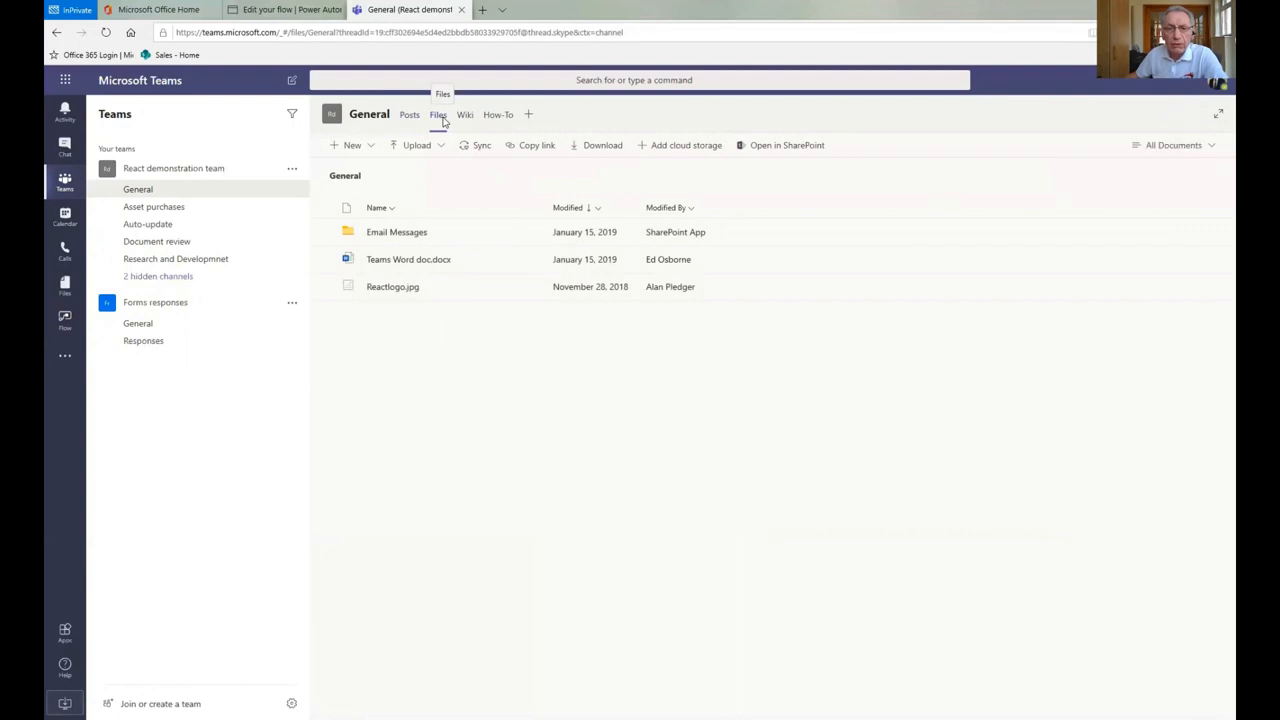
mouse_move(409, 114)
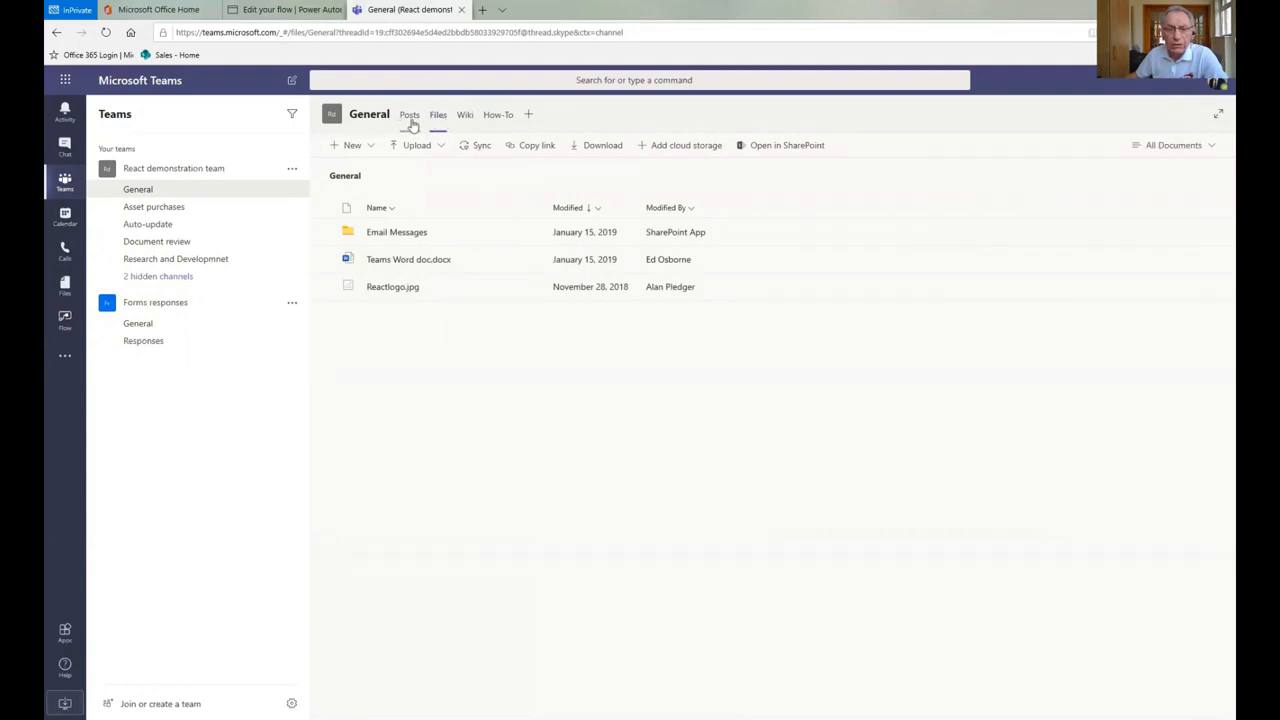
click(410, 114)
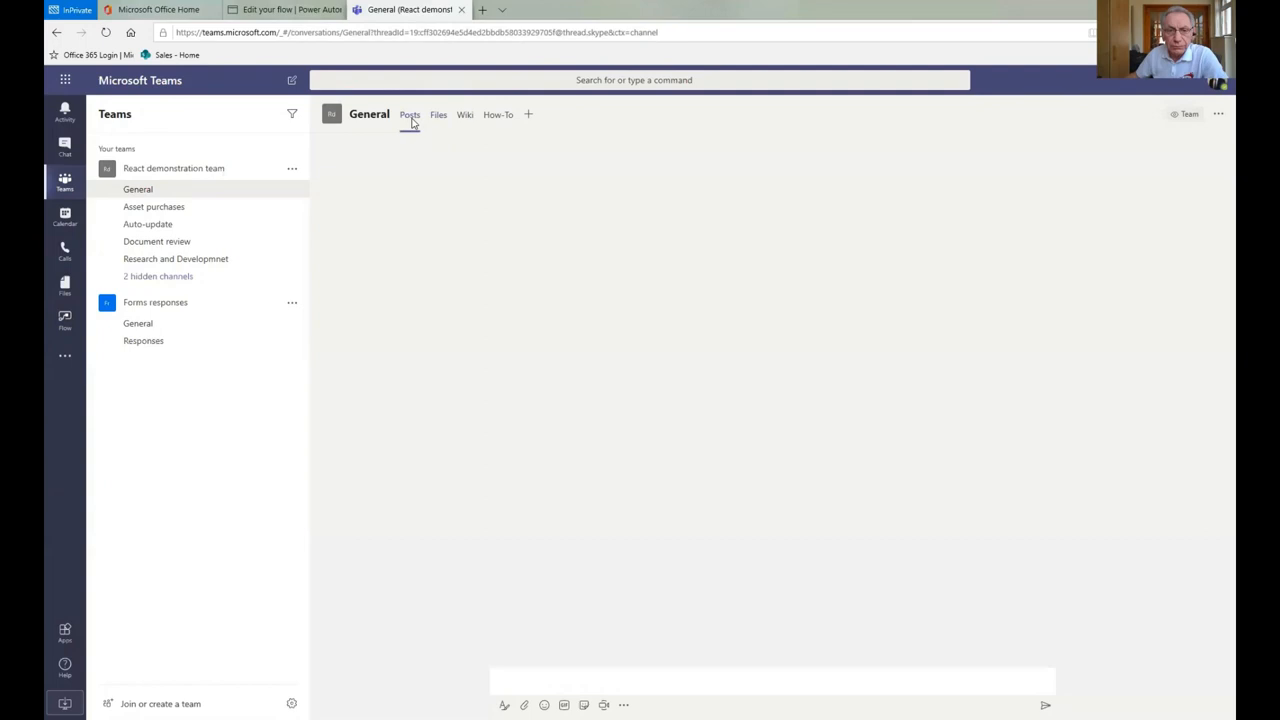
click(409, 114)
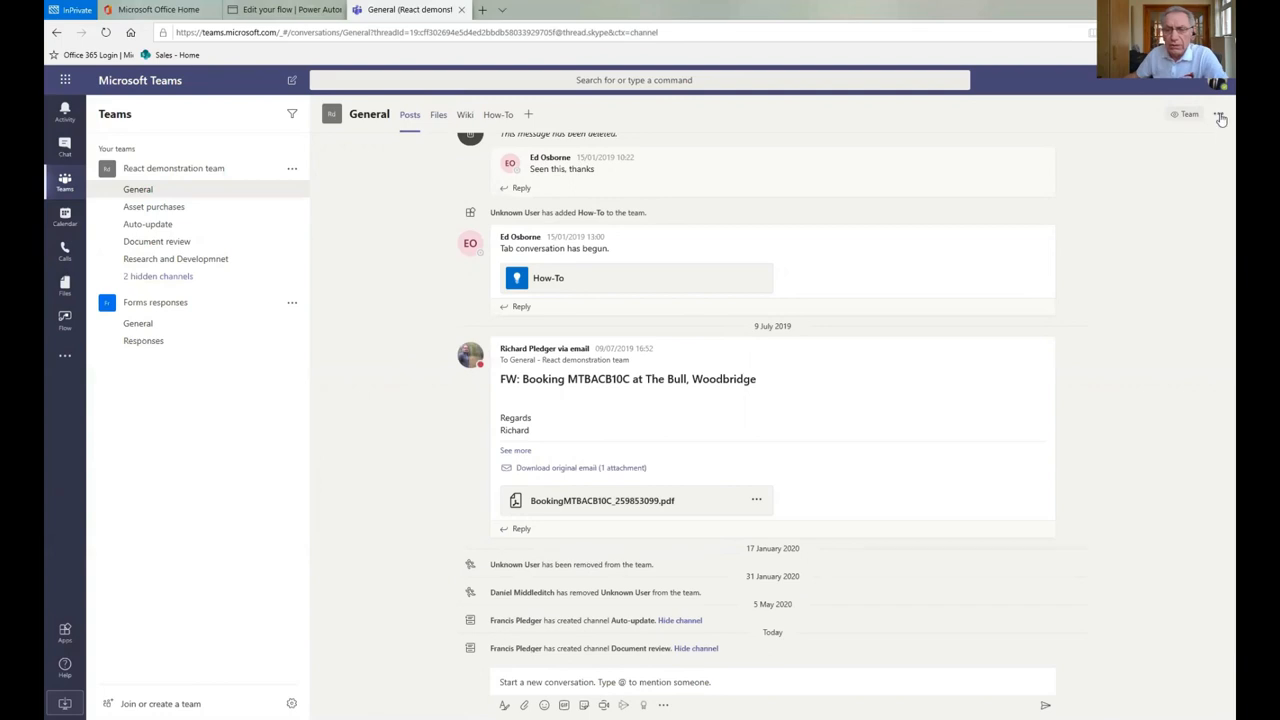
mouse_move(1044, 274)
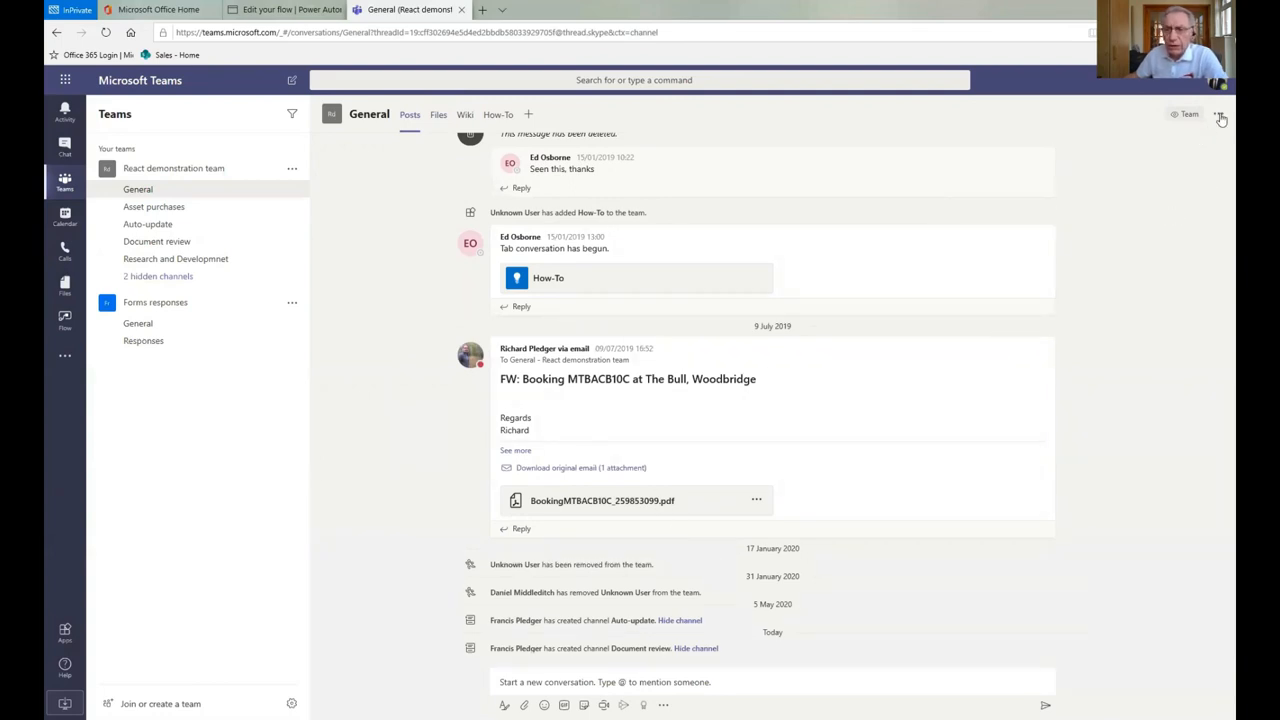
click(1220, 118)
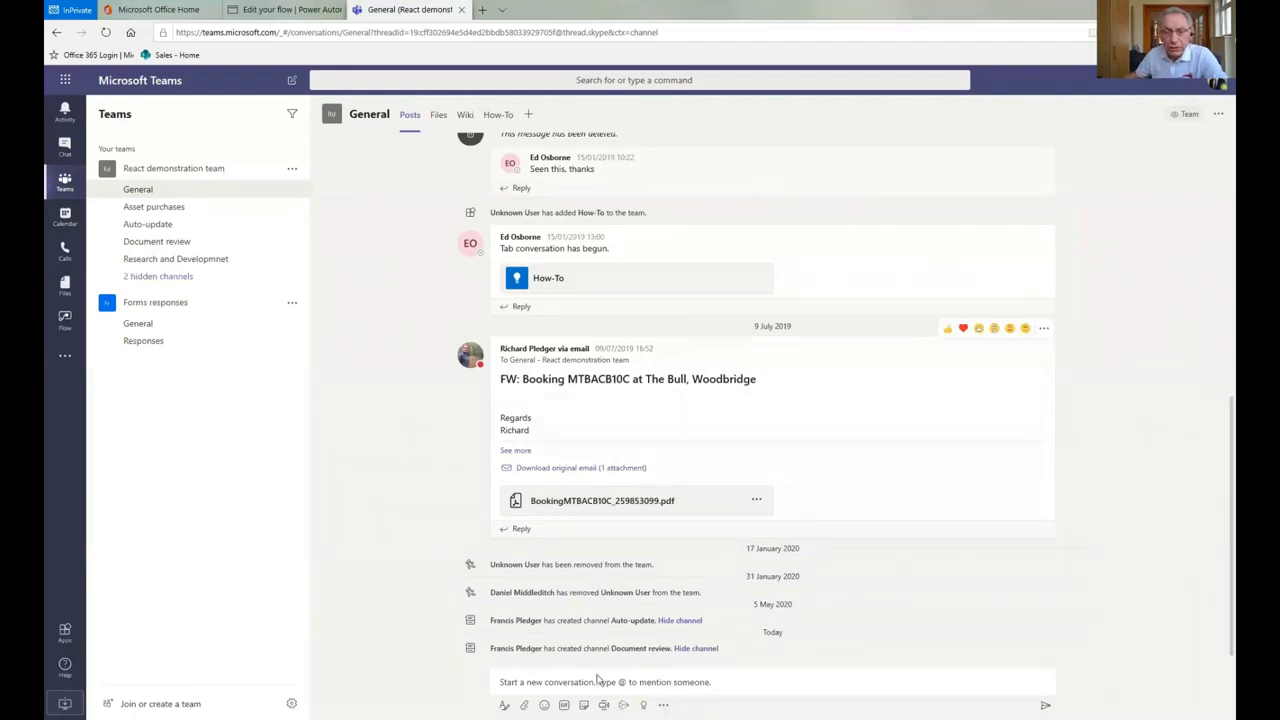
mouse_move(603, 705)
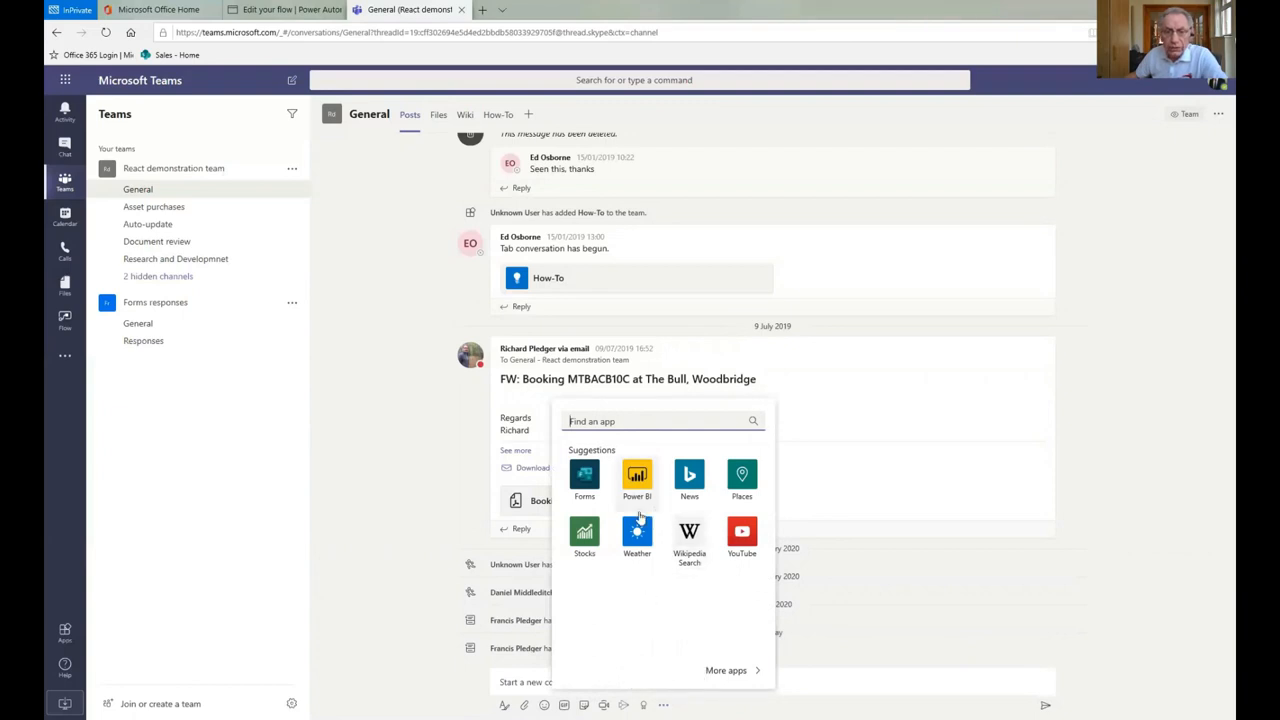
mouse_move(639, 480)
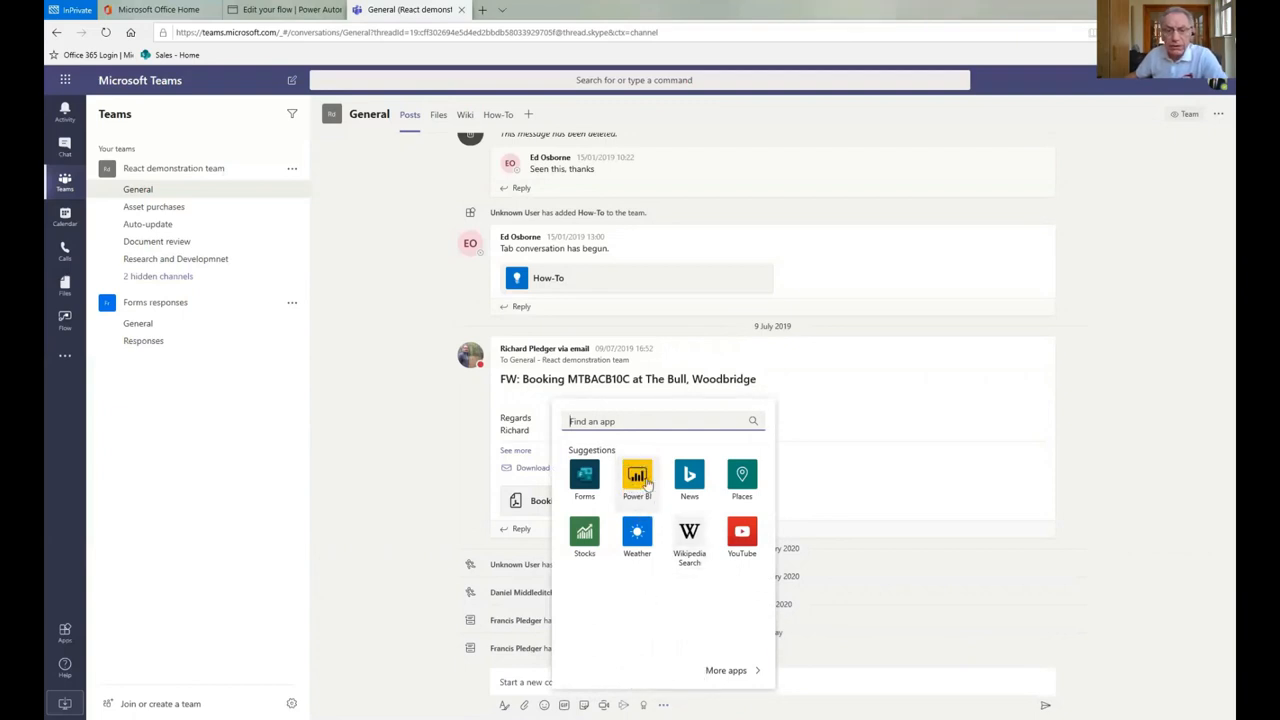
mouse_move(608, 511)
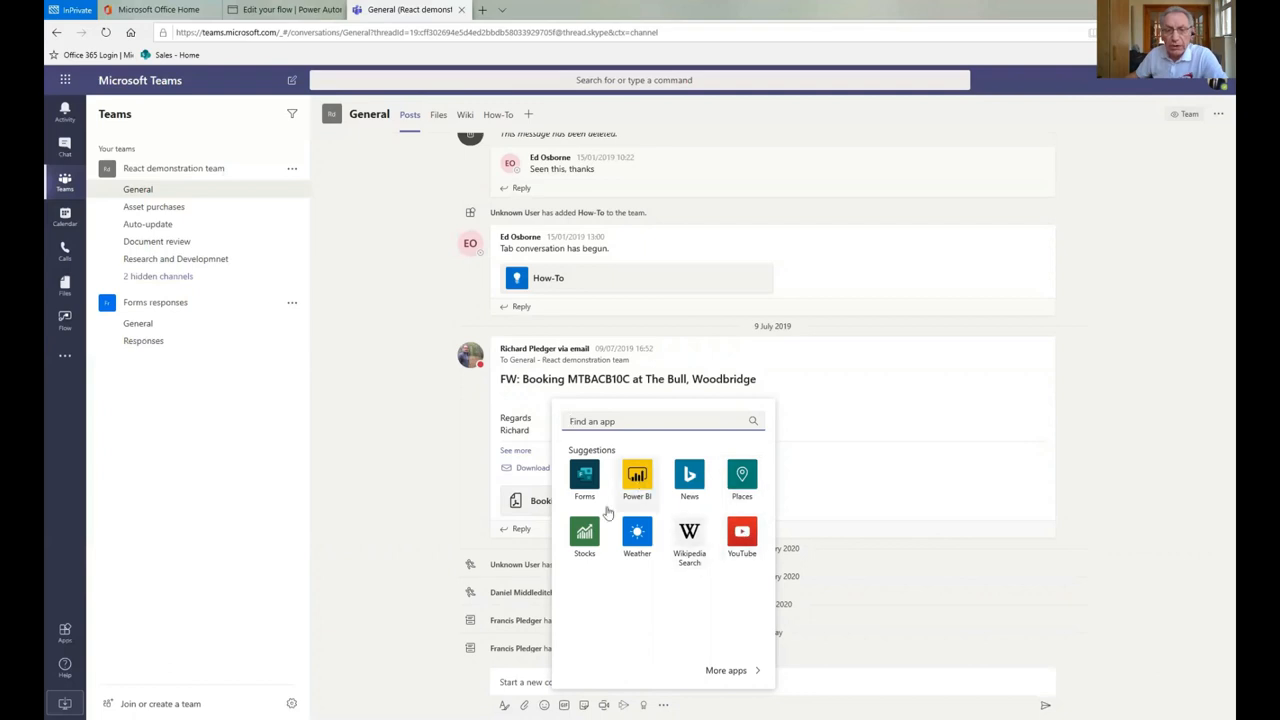
mouse_move(606, 584)
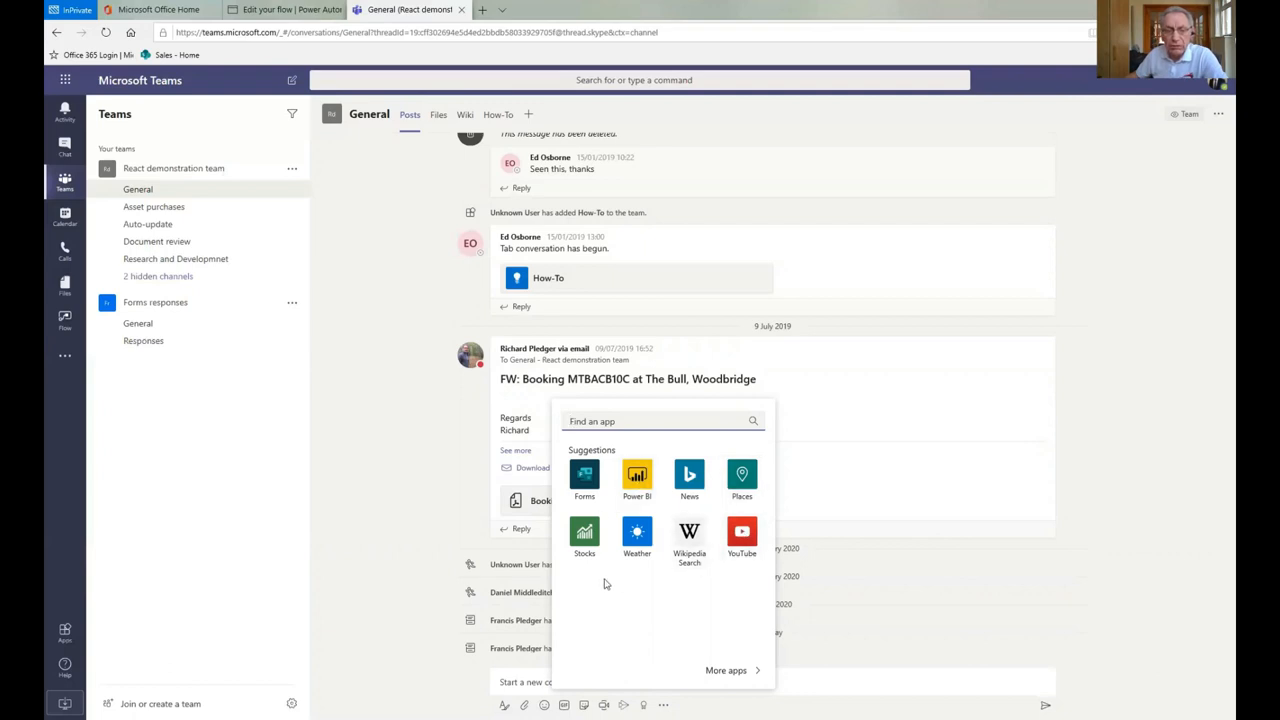
mouse_move(424, 409)
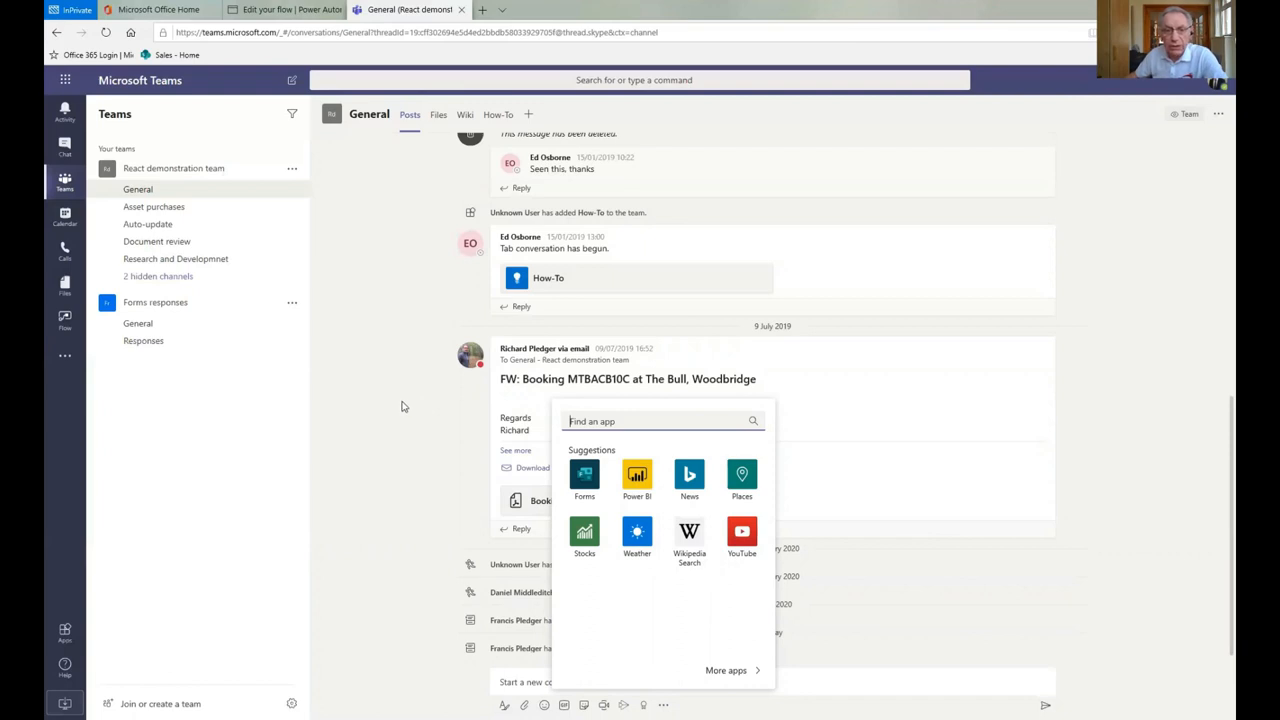
mouse_move(374, 419)
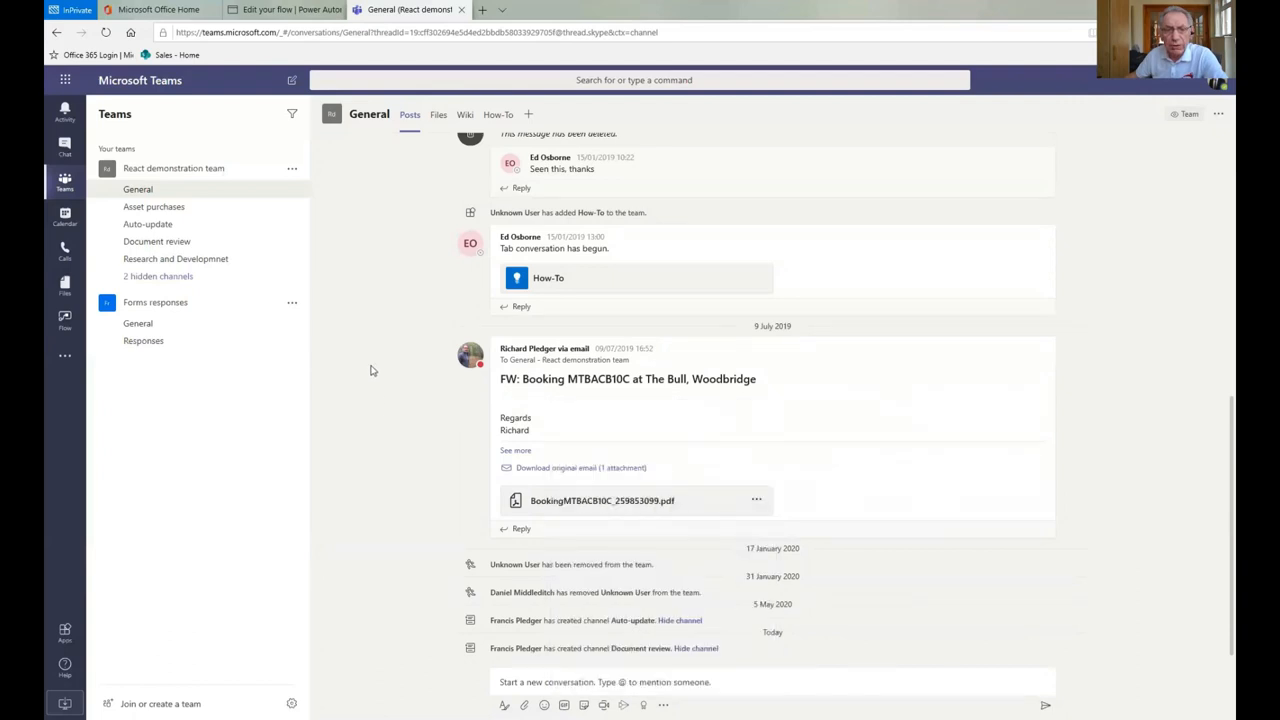
mouse_move(411, 411)
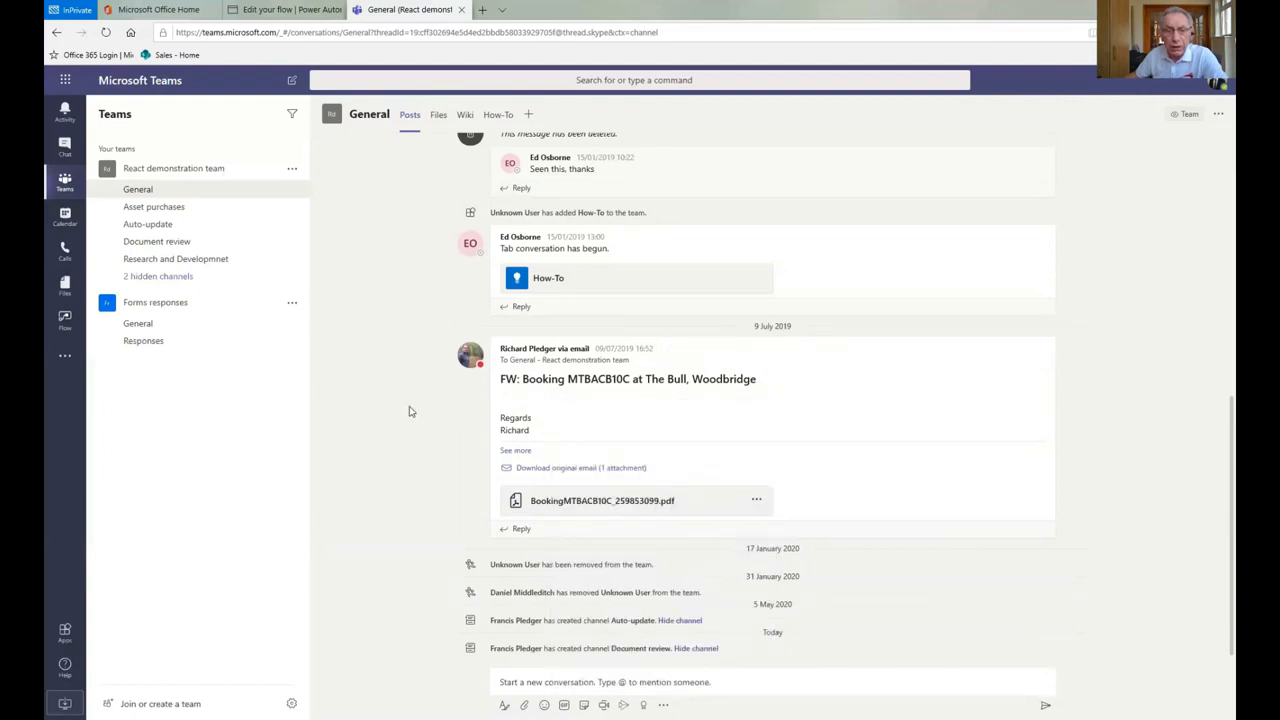
mouse_move(440, 474)
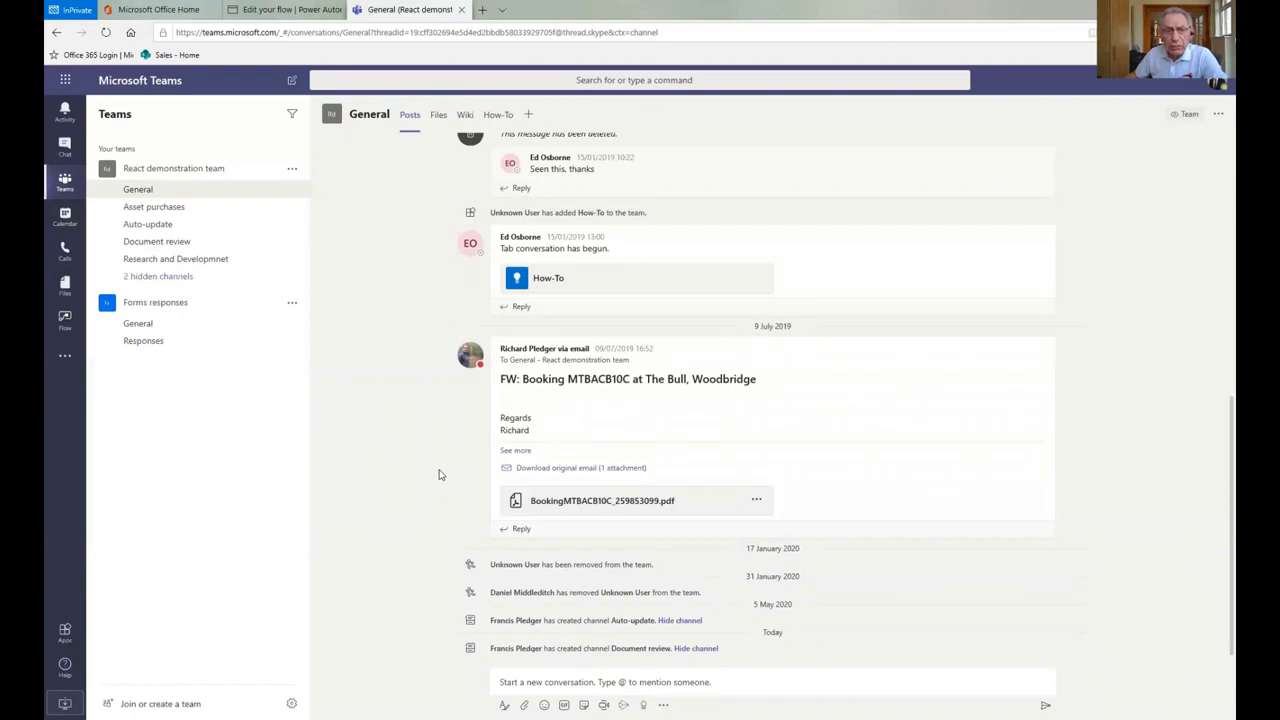
mouse_move(416, 473)
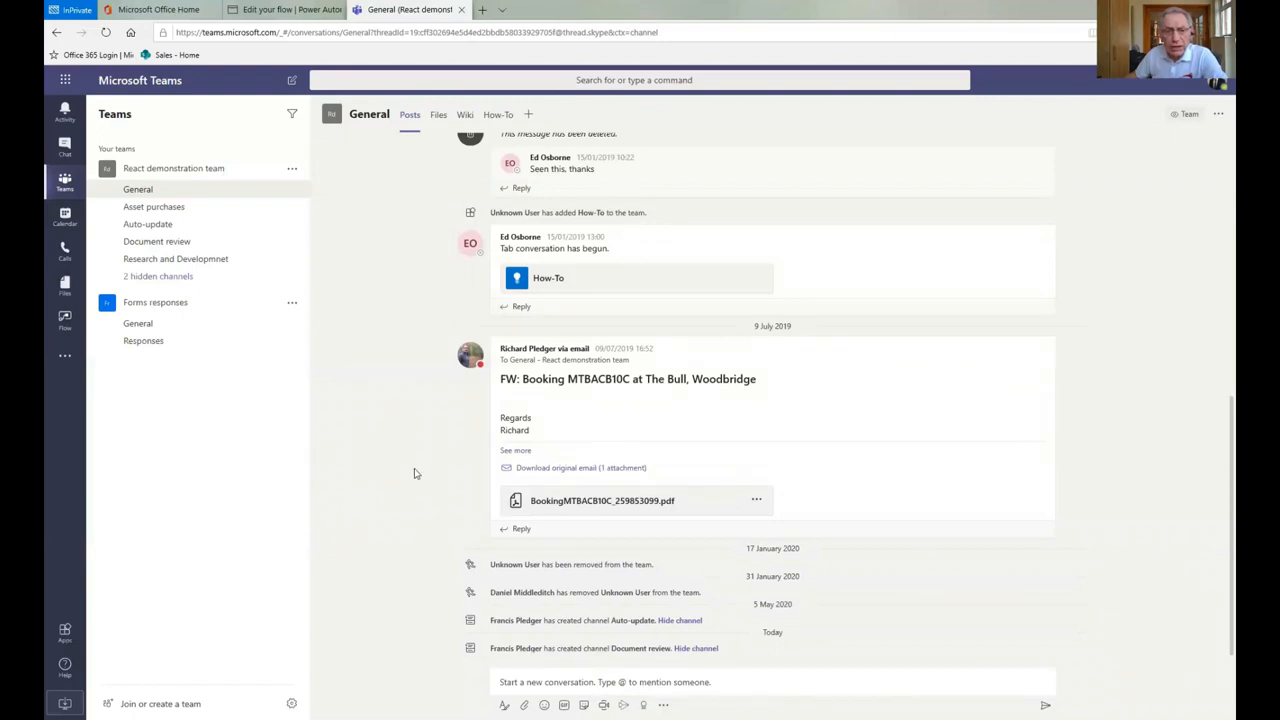
mouse_move(411, 461)
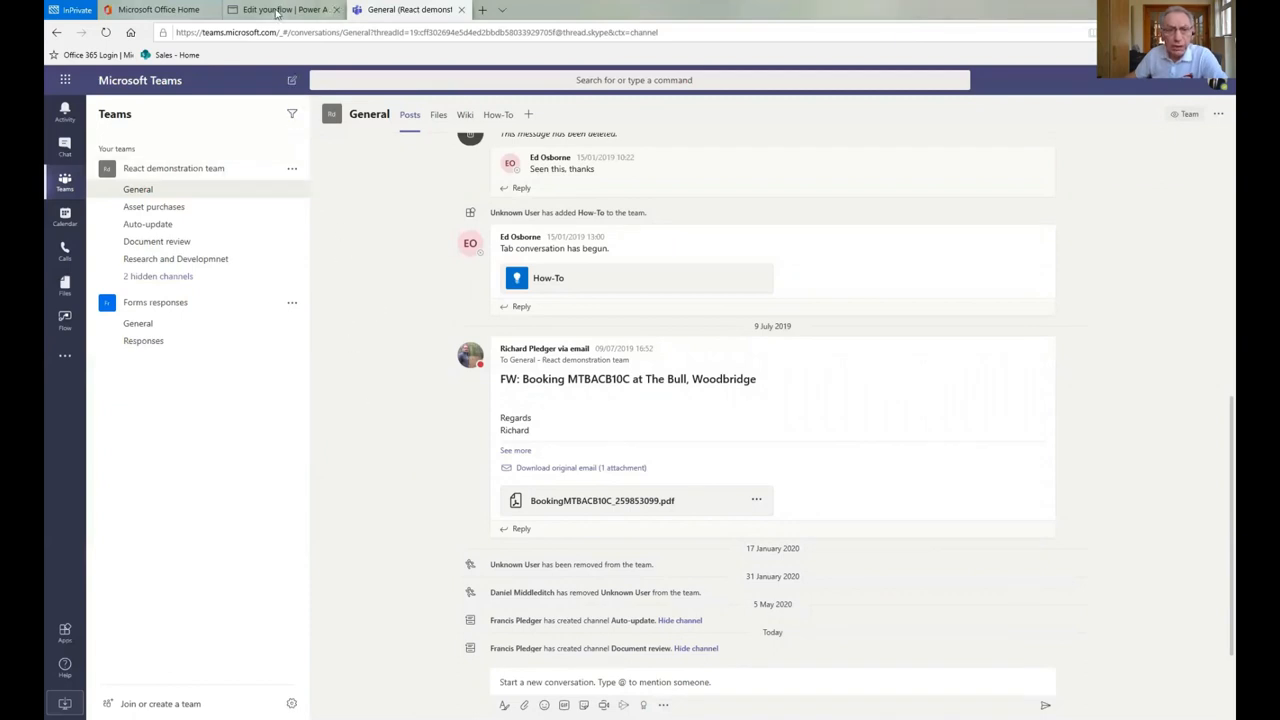
Open the Run flow panel for 'Button -> Post a message (V3)' in Power Automate
click(283, 9)
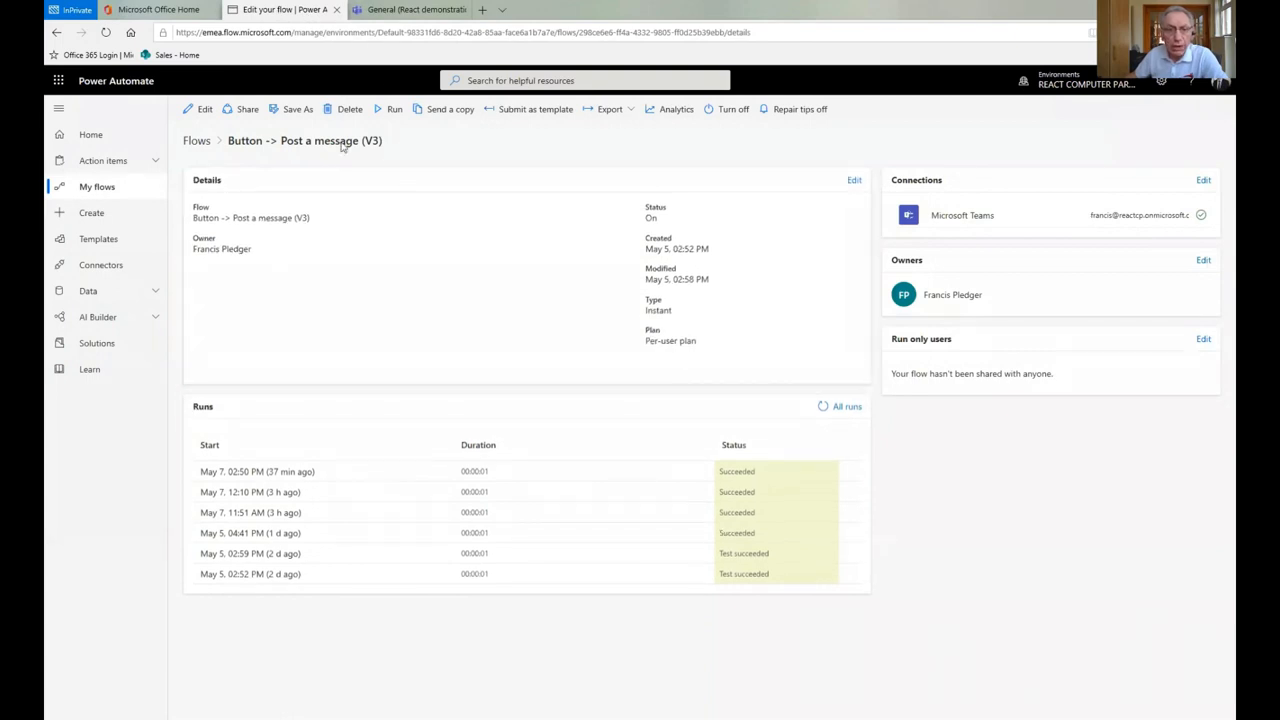
mouse_move(414, 153)
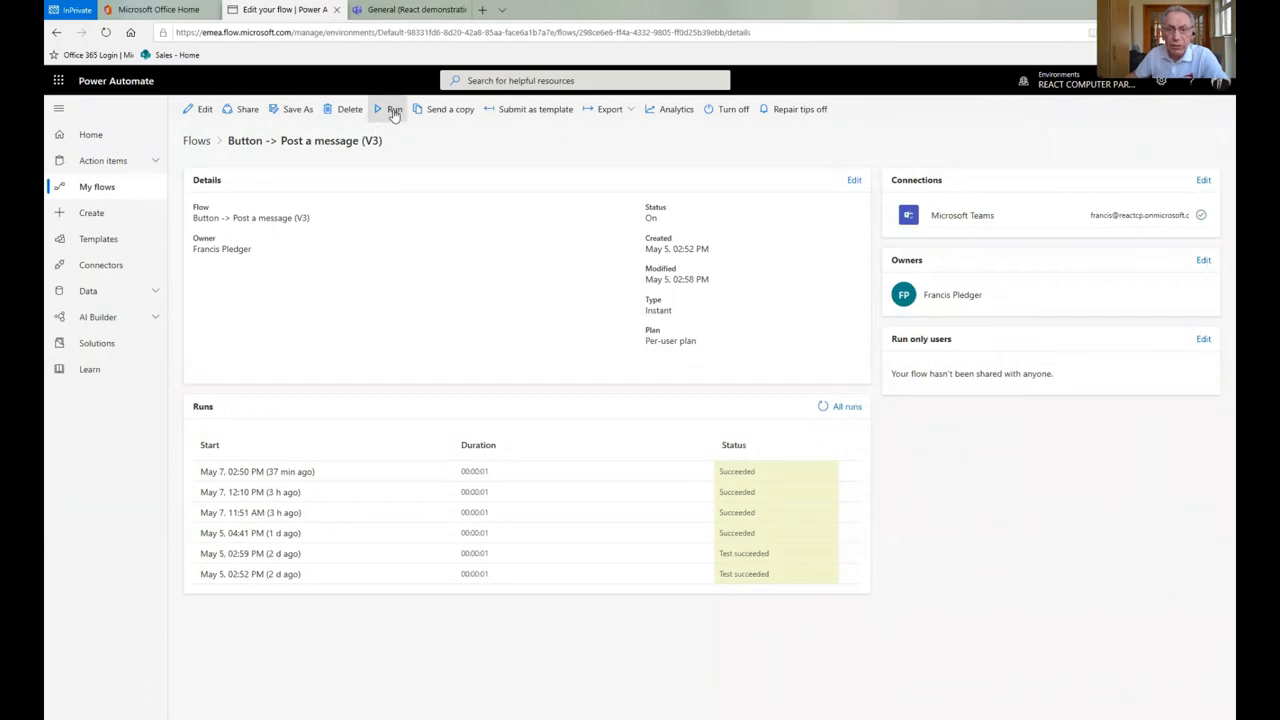
click(394, 109)
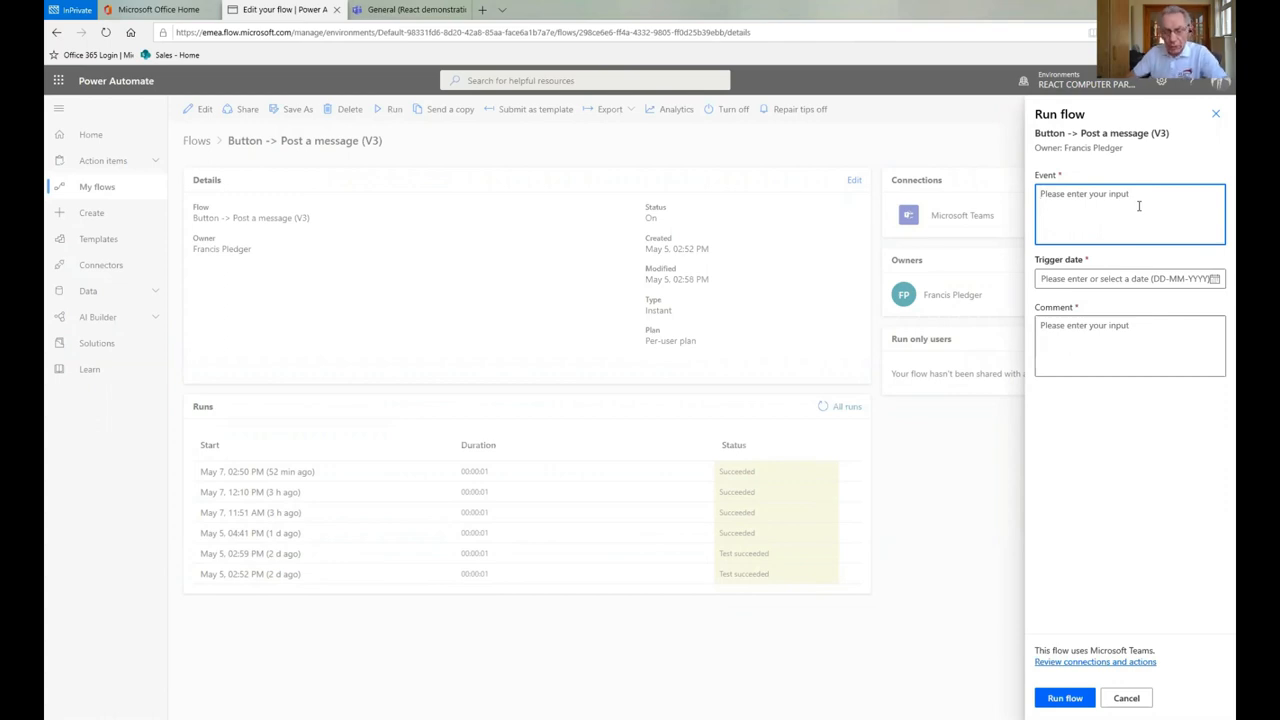
Run the flow with event 'ISSBA virtual summit', date 2020-05-07, comment 'It's going well'
click(1138, 206)
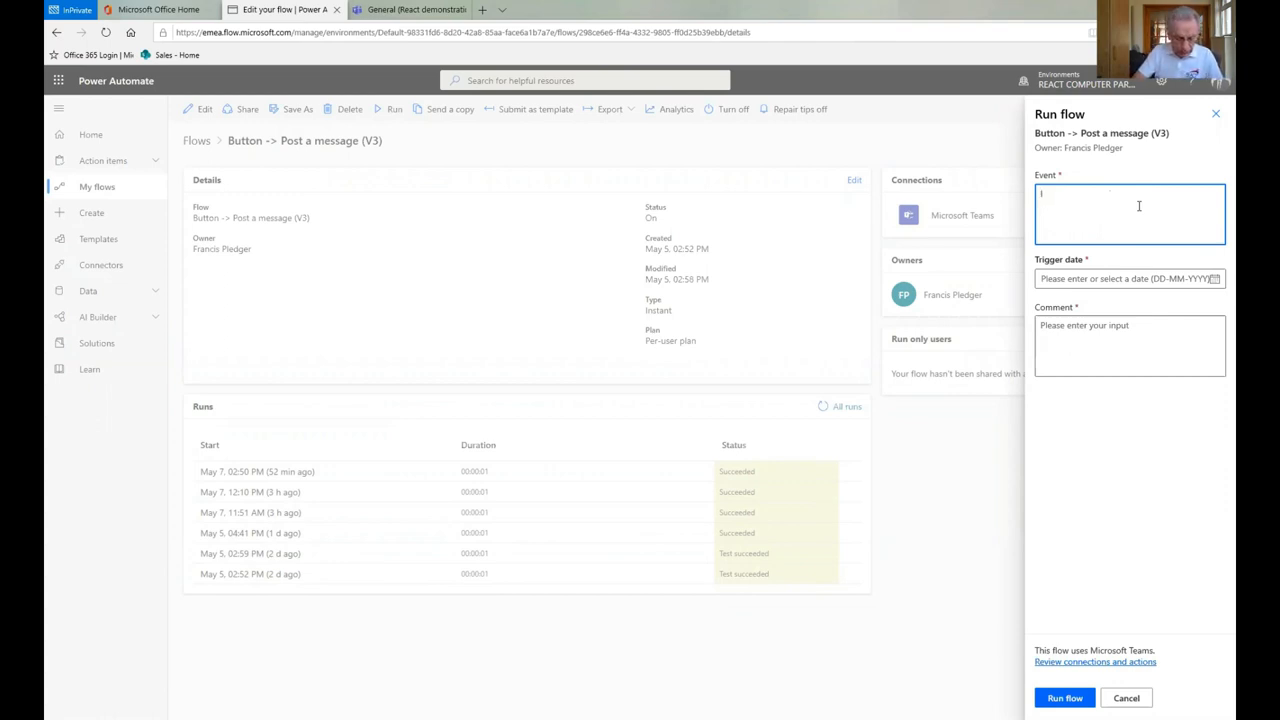
text(ISSBA virtual)
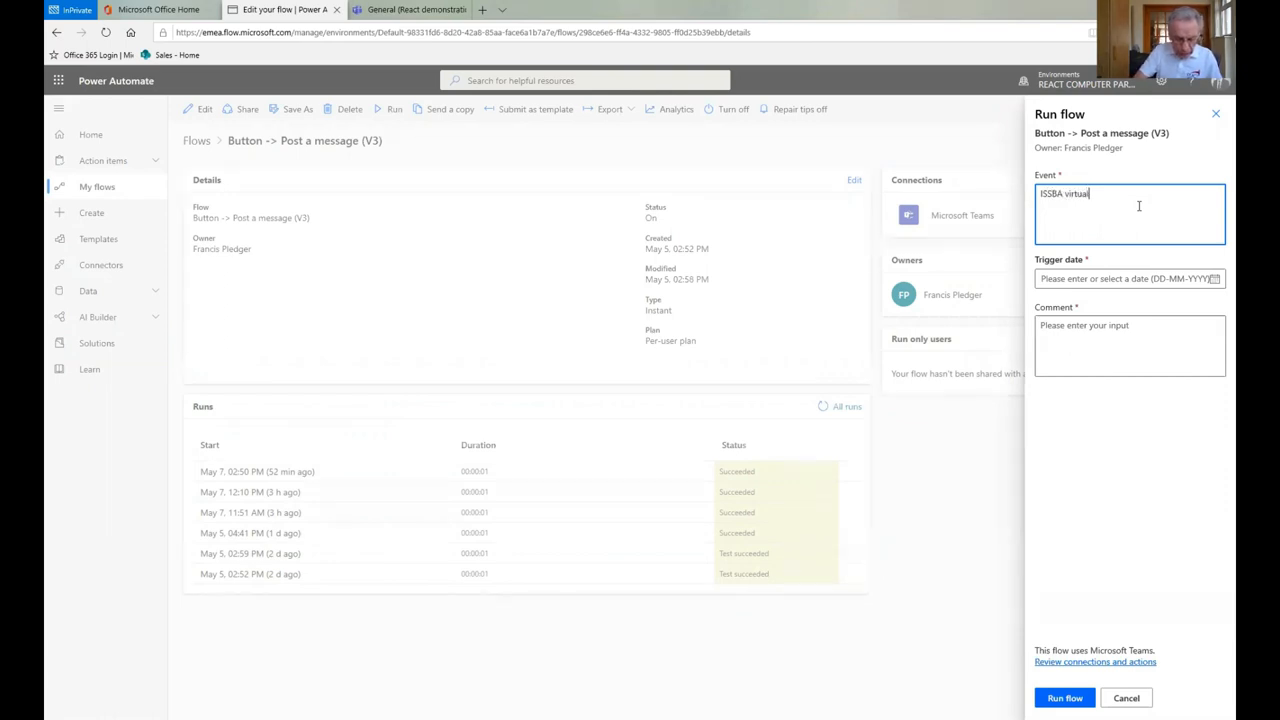
text(summit)
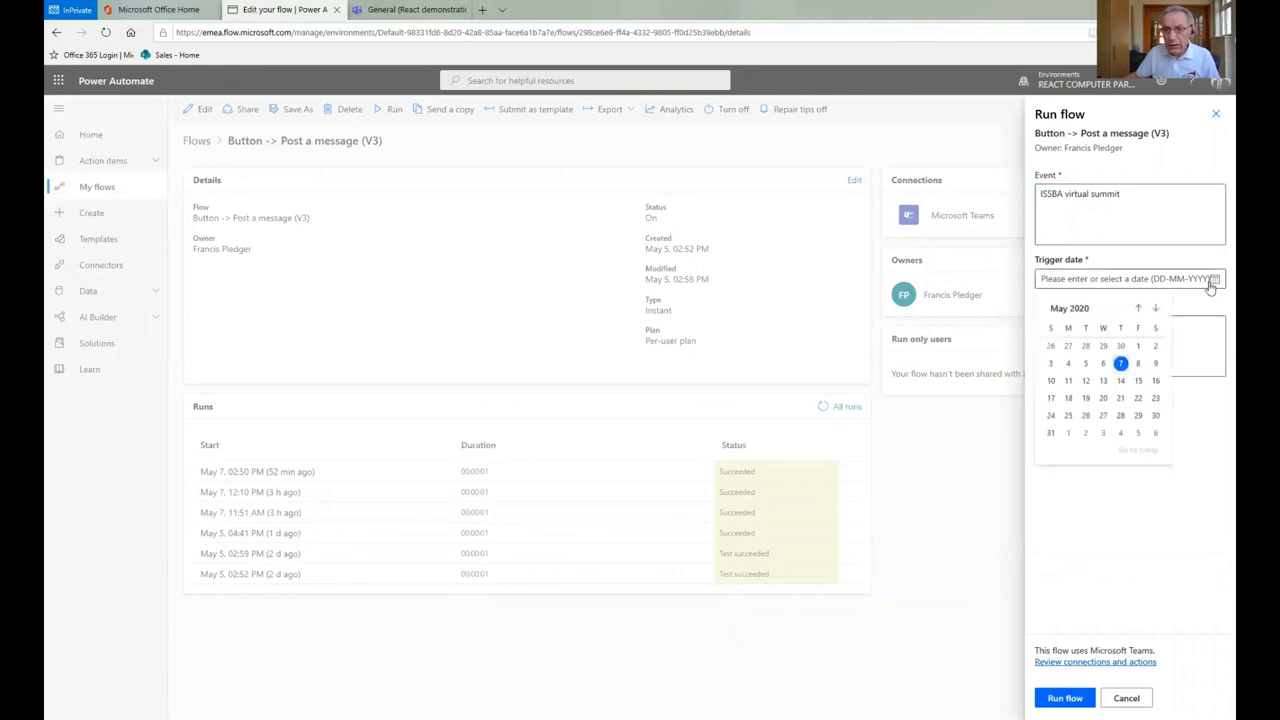
click(1101, 363)
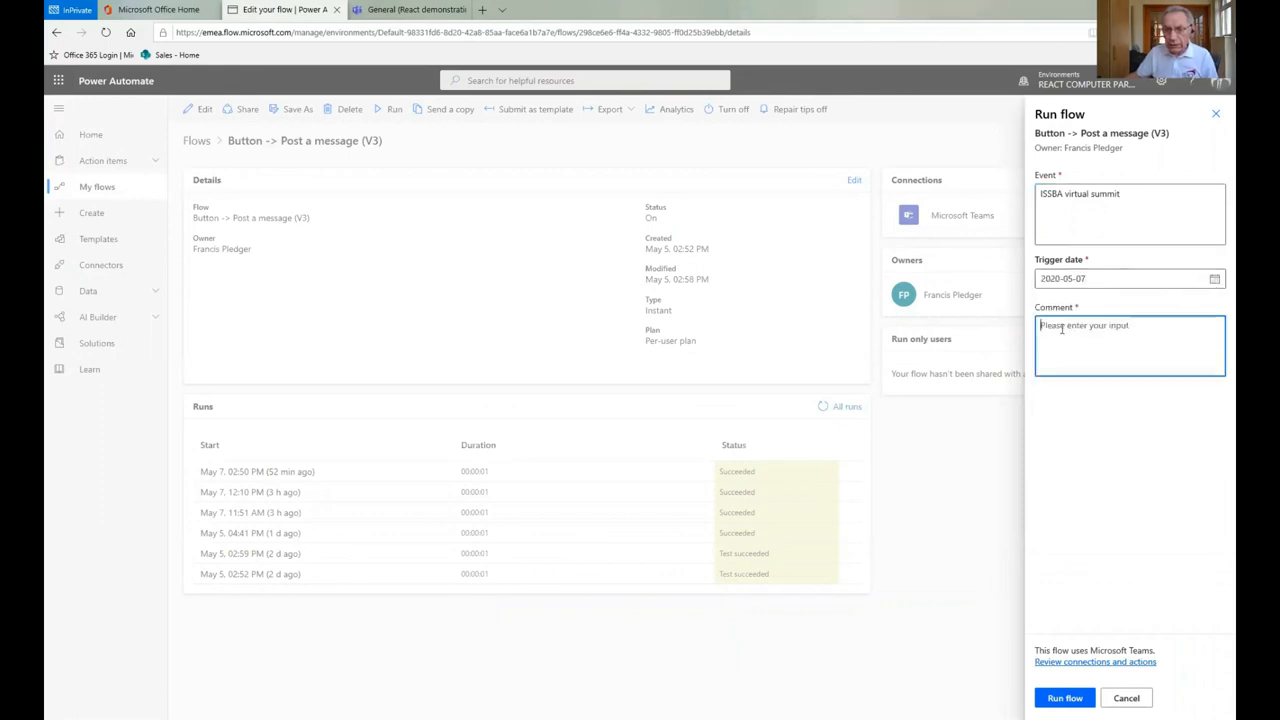
text(Hope)
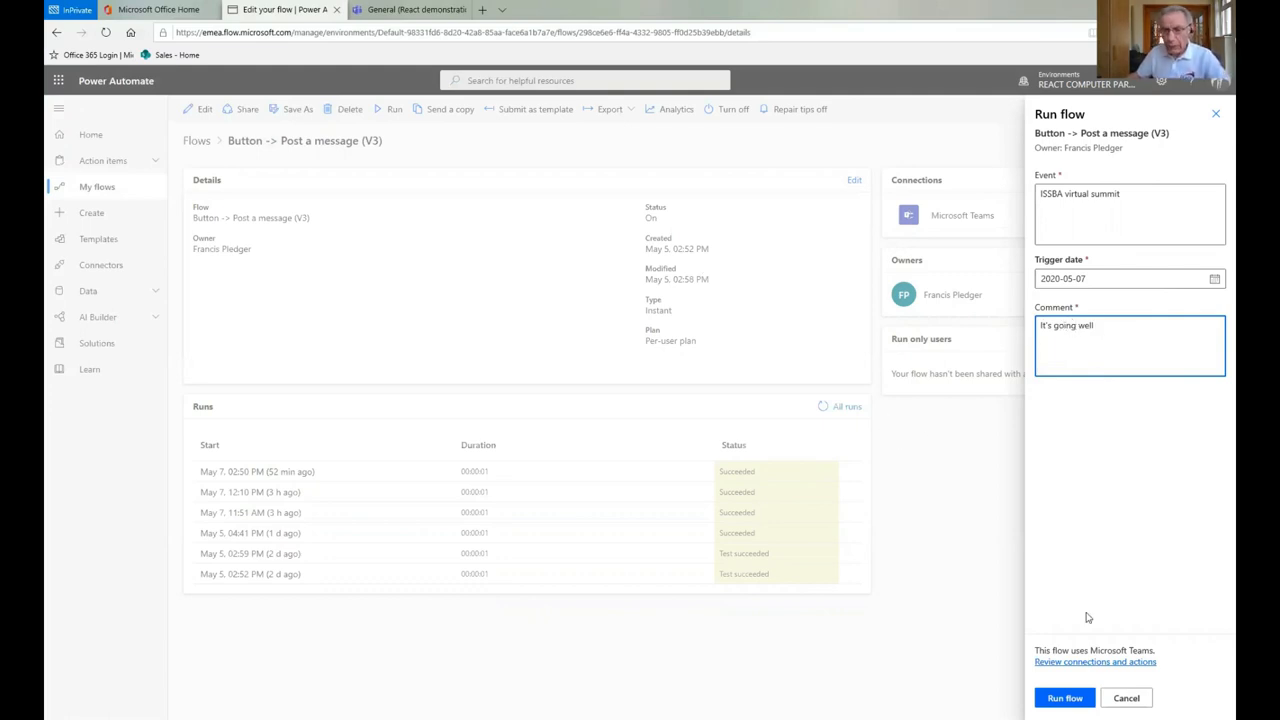
click(1068, 698)
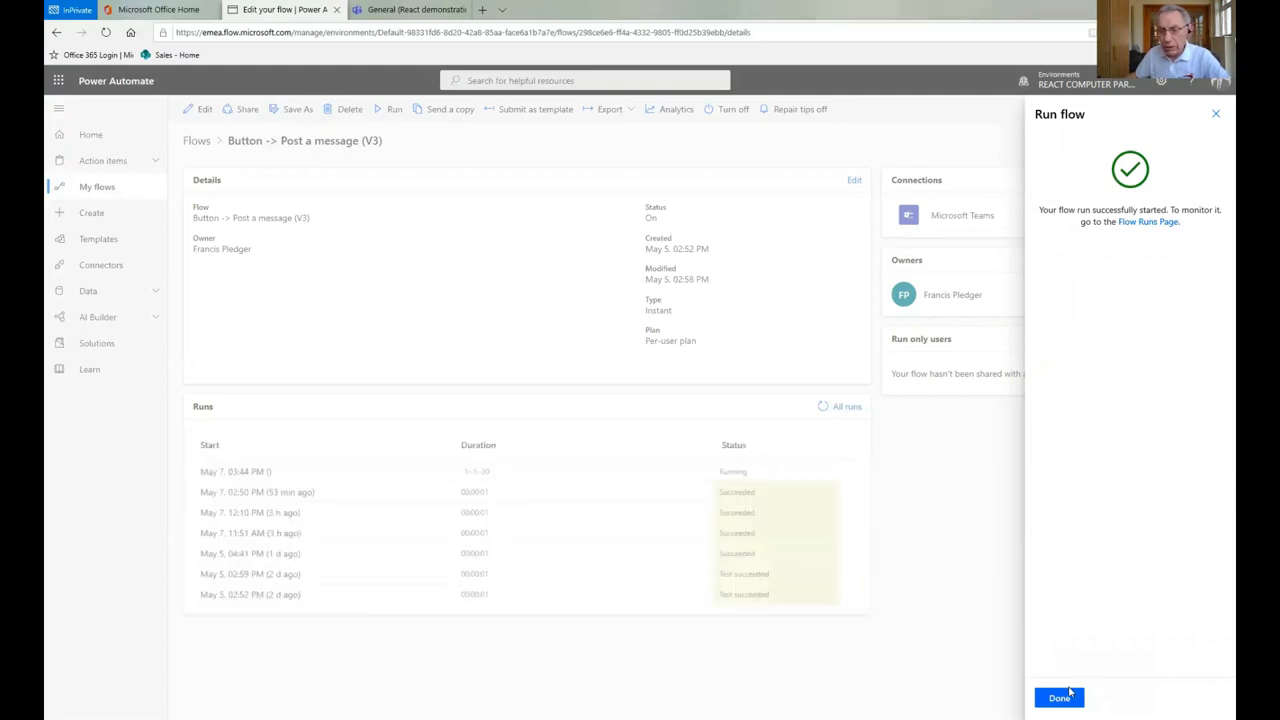
click(1059, 696)
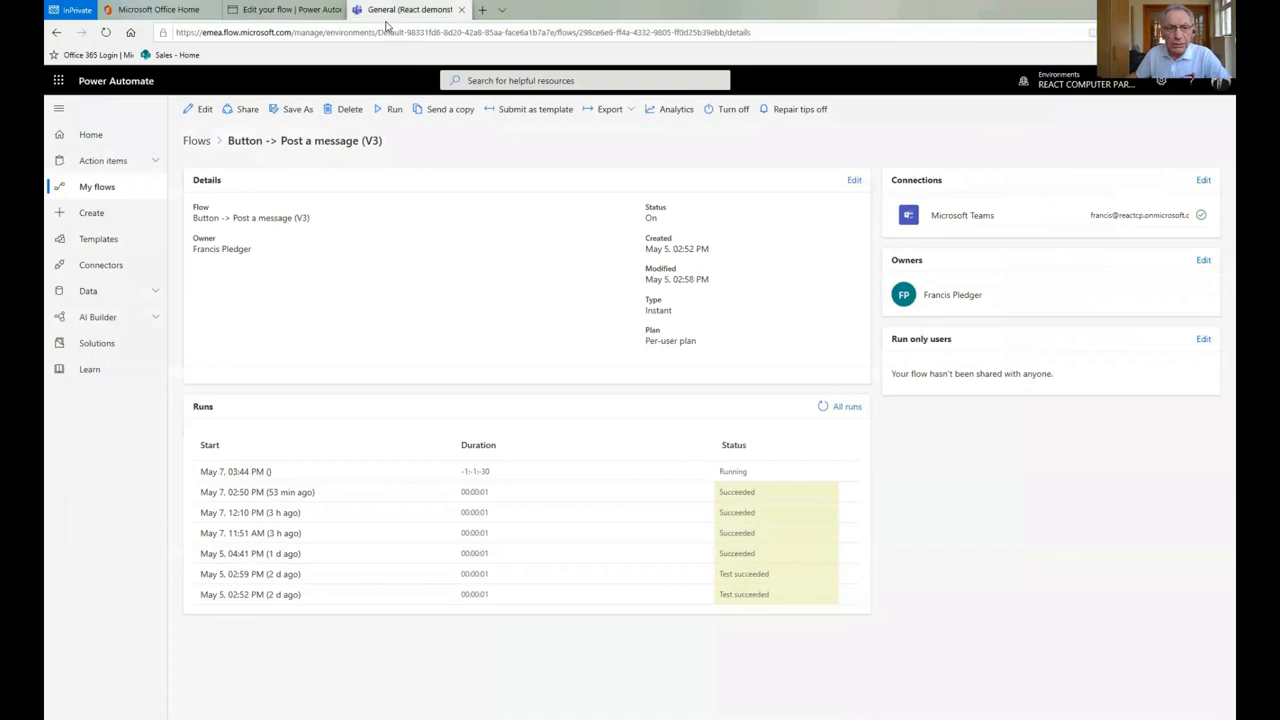
Back in Teams, view the flow's ISSBA virtual summit post in Auto-update
click(408, 10)
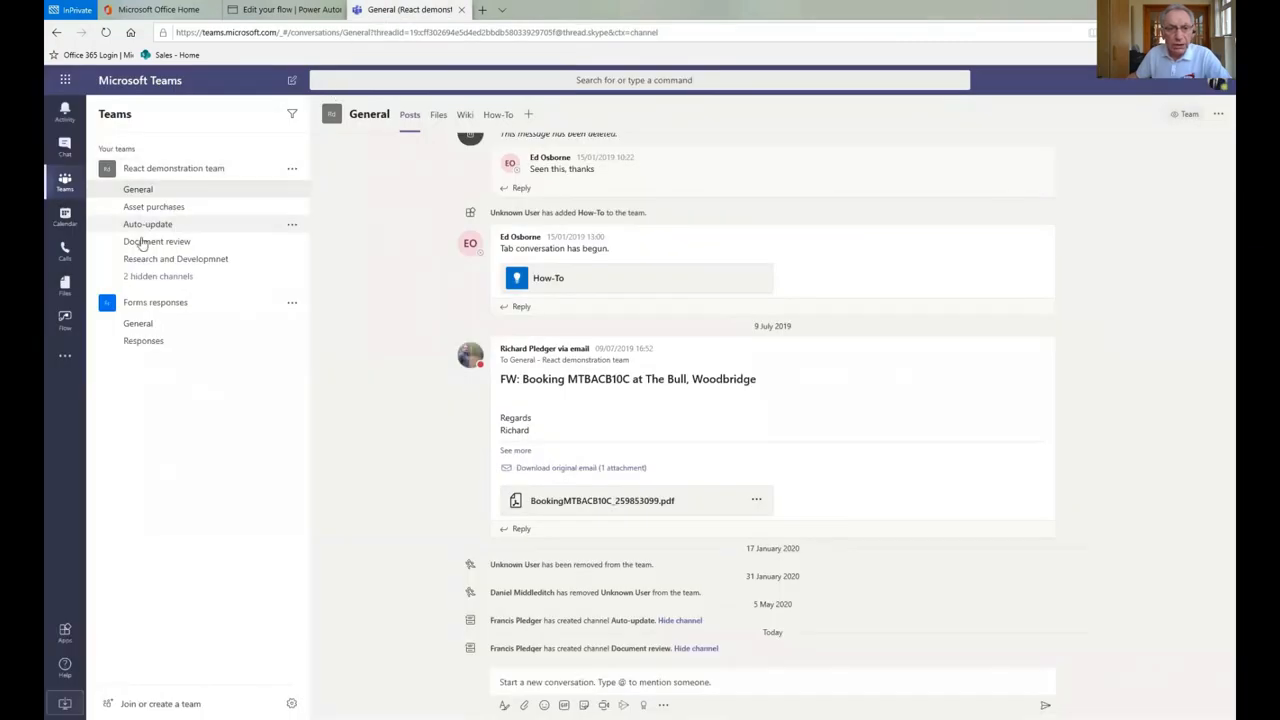
click(147, 224)
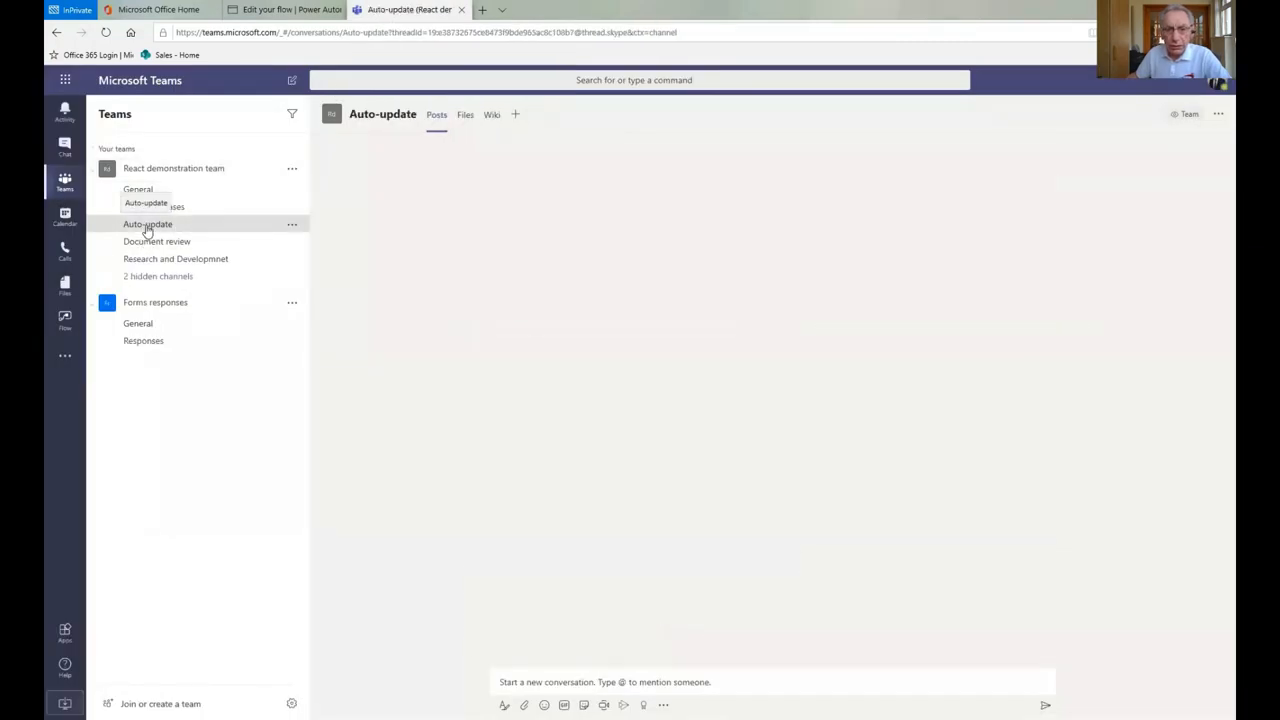
click(147, 224)
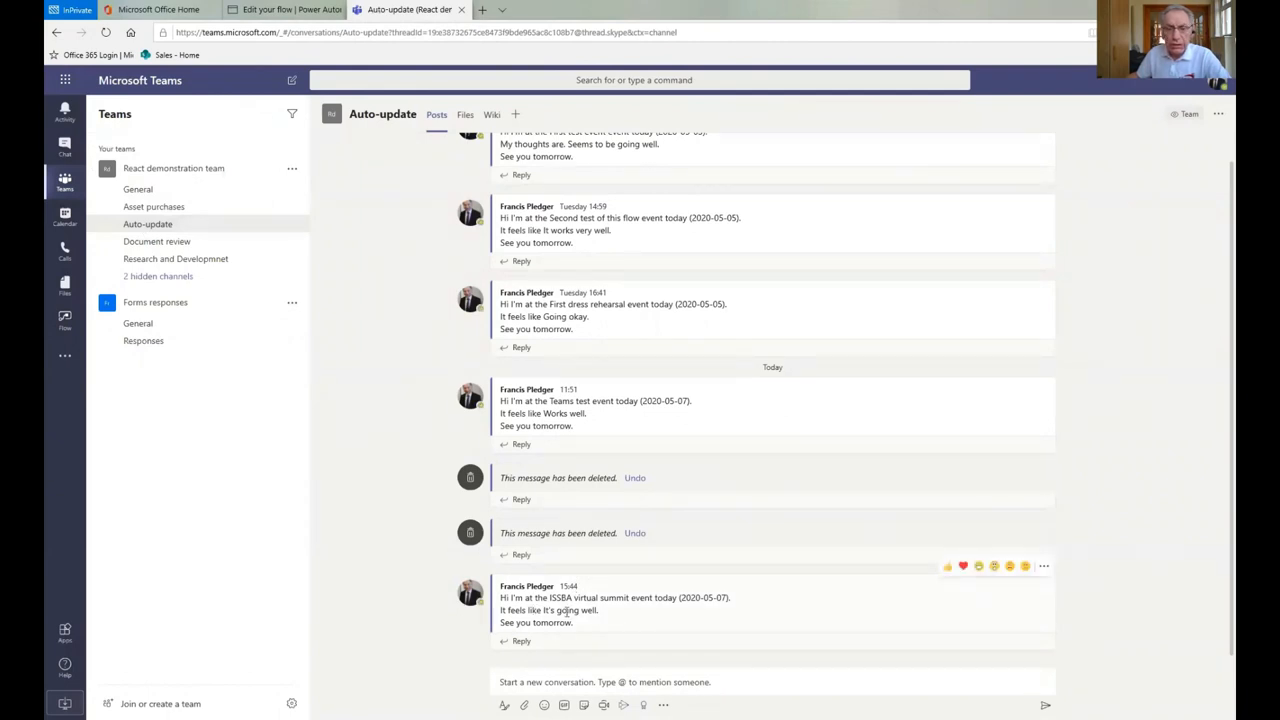
mouse_move(643, 616)
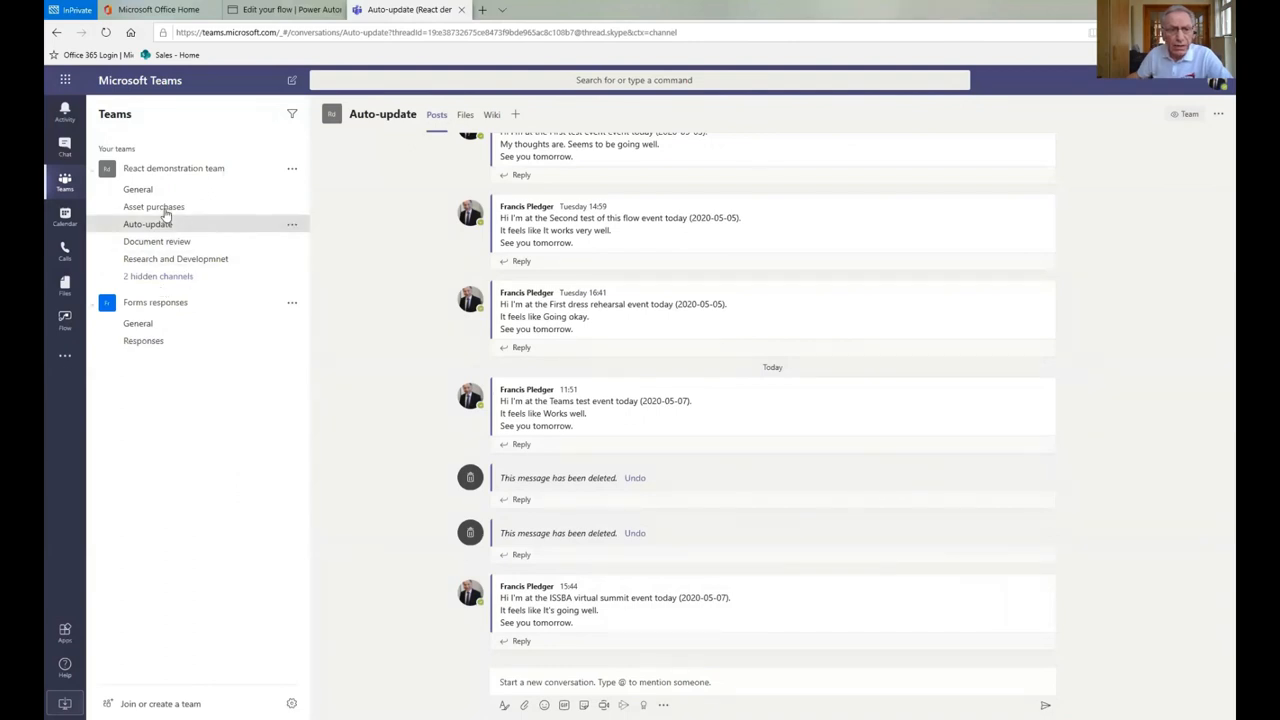
Show the Asset purchases channel's Fixed Assets App and List posts, after revisiting Auto-update
click(153, 206)
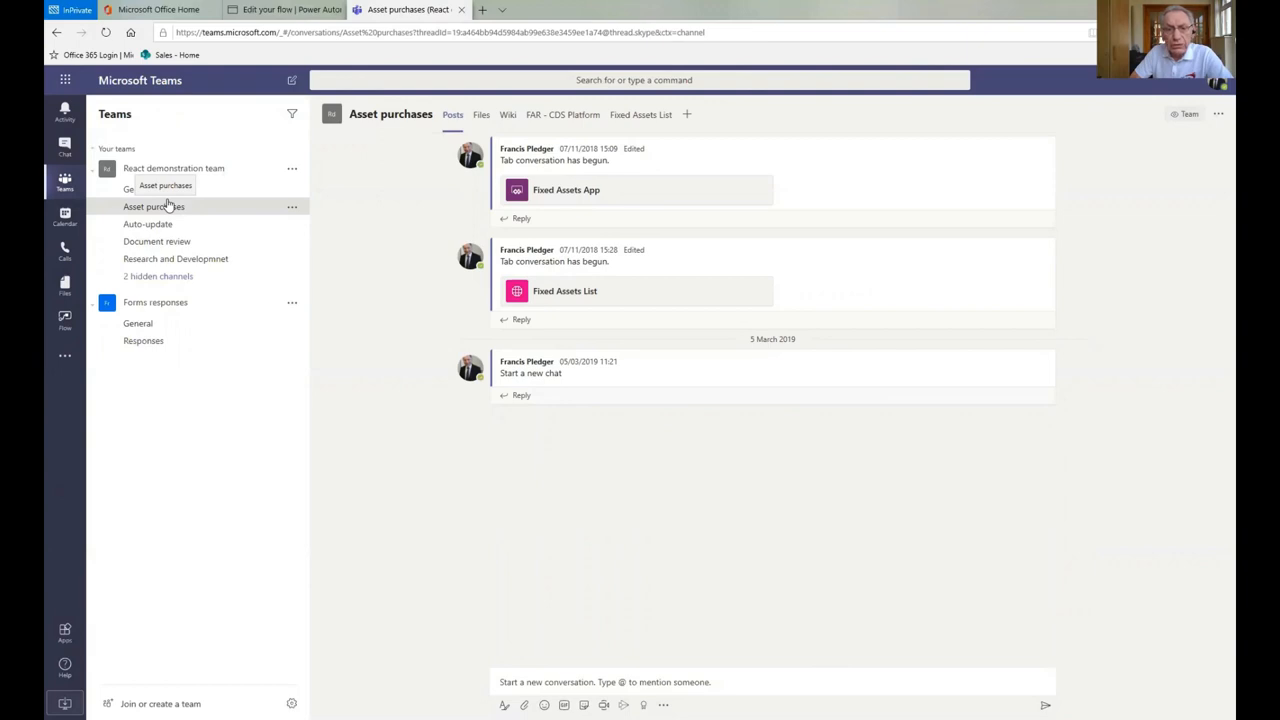
mouse_move(411, 178)
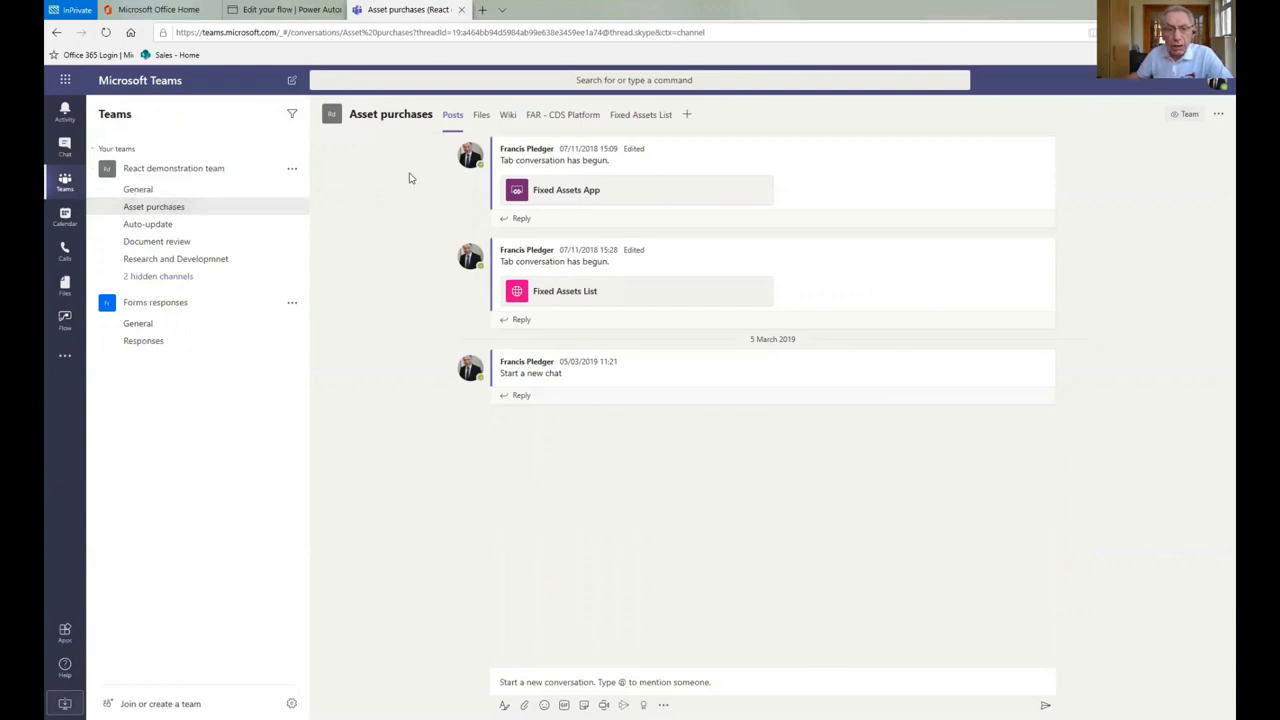
click(147, 224)
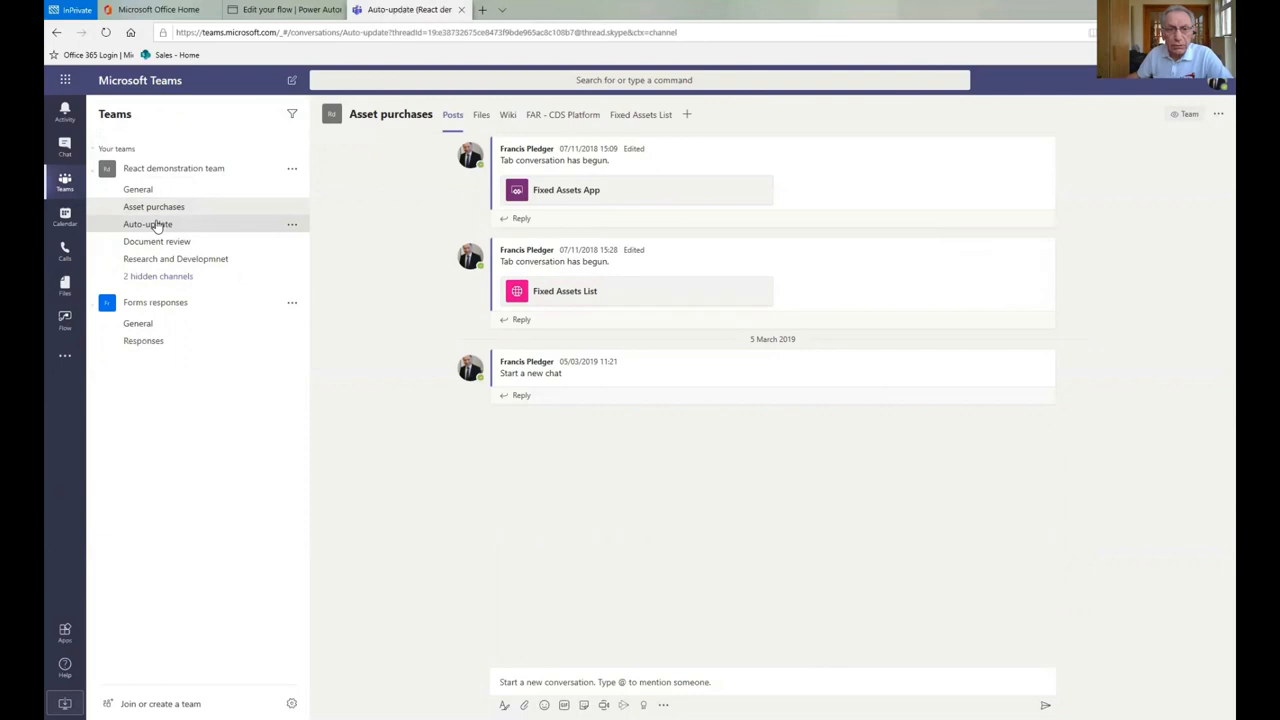
click(147, 223)
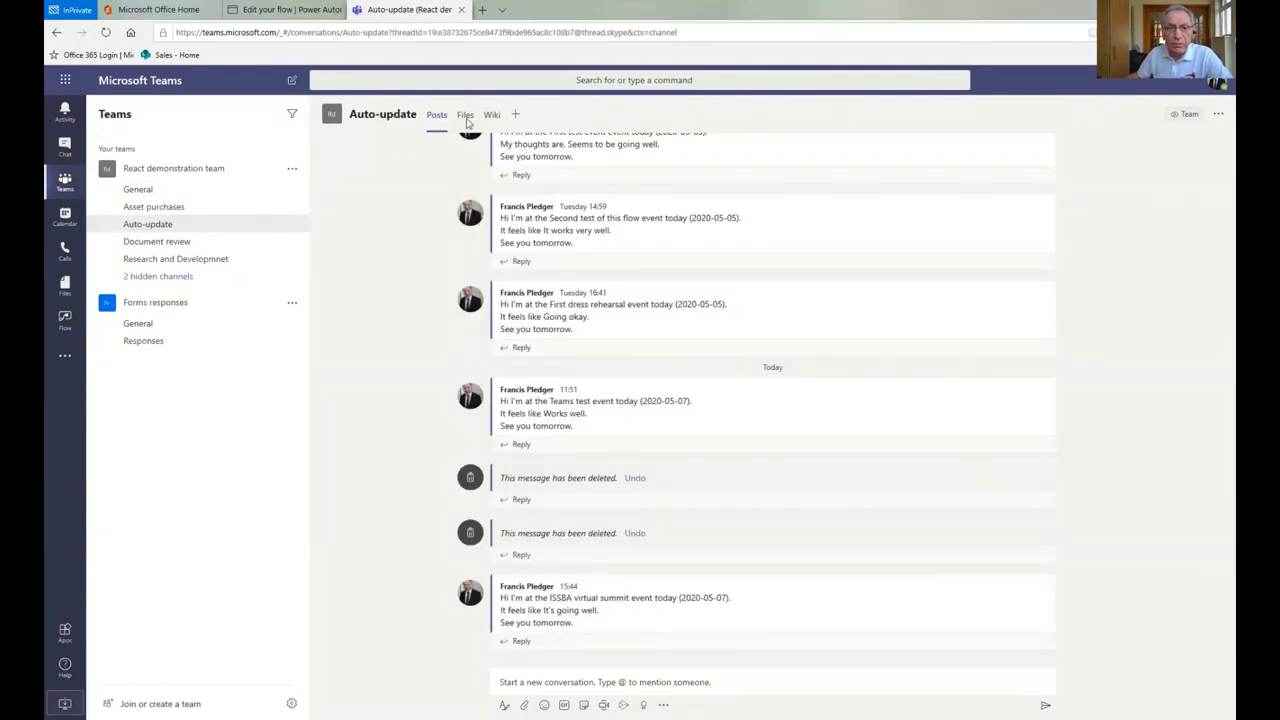
click(153, 206)
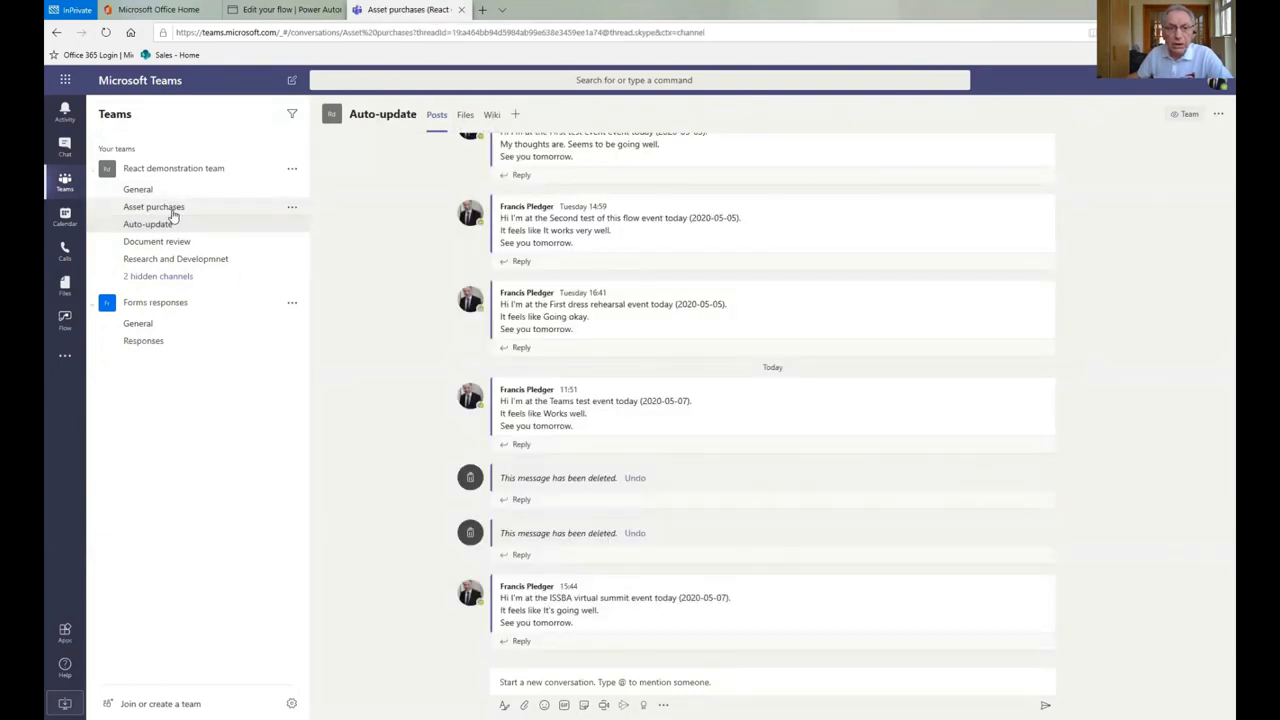
click(154, 206)
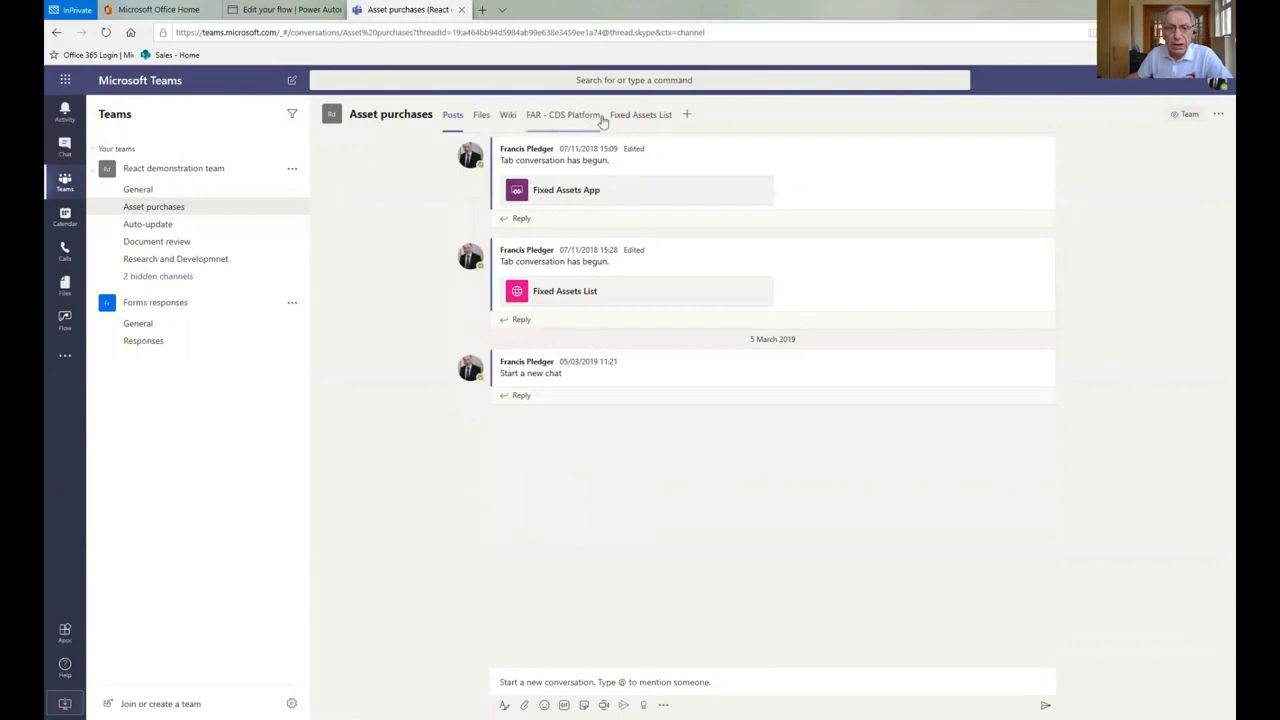